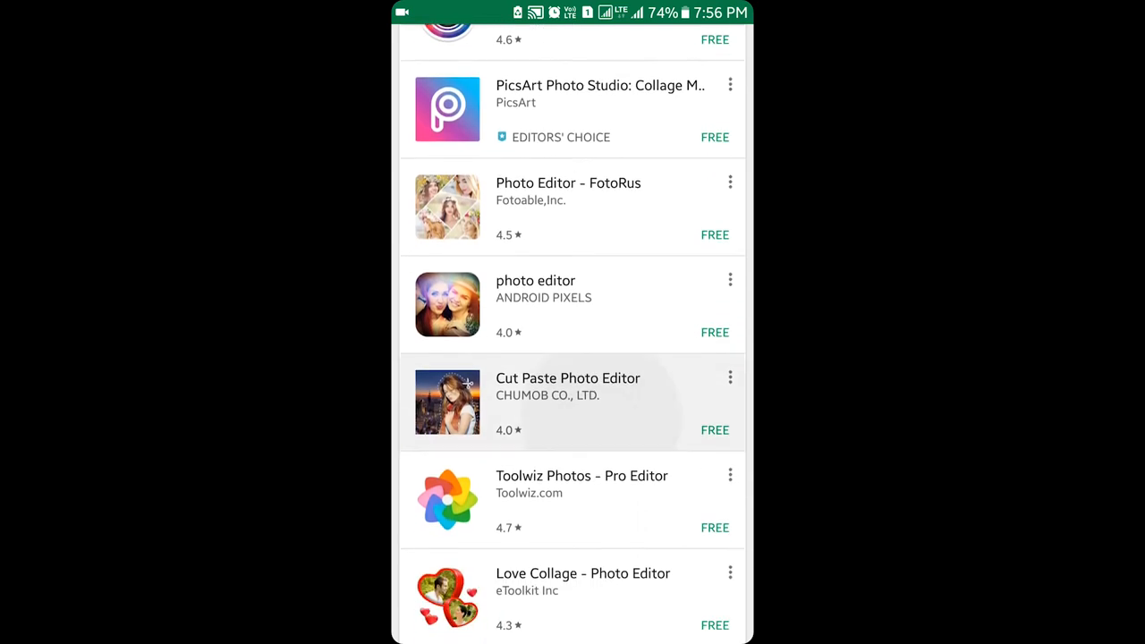
Step: Scroll down through All Photos to browse the library
{"action": "scroll", "scroll_direction": "down", "scroll_amount": 3}
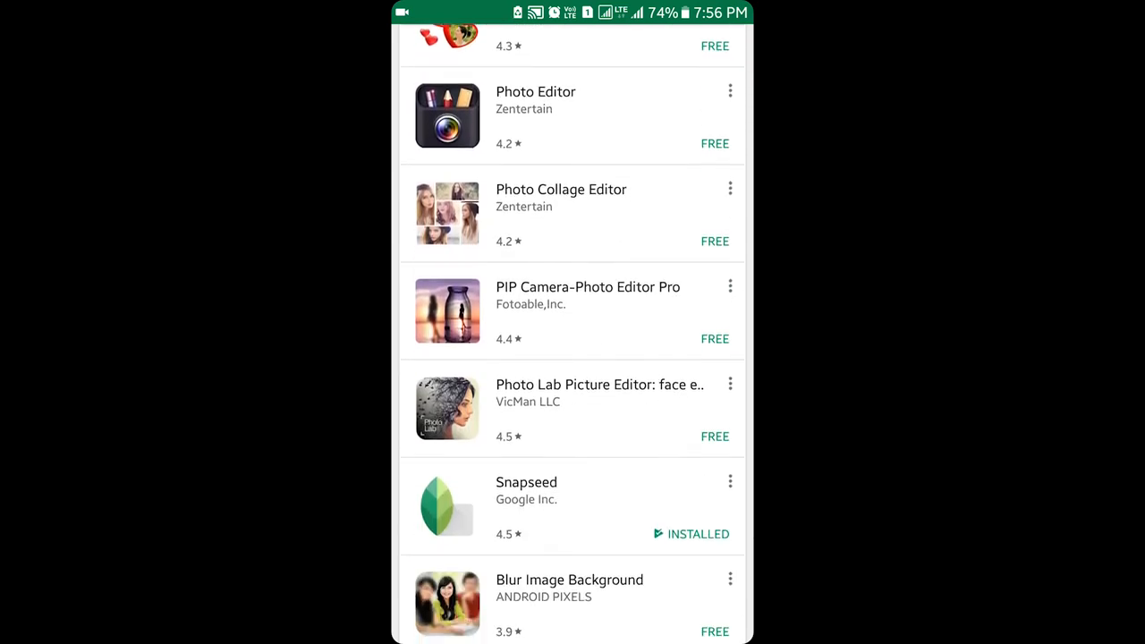
{"action": "scroll", "scroll_direction": "down", "scroll_amount": 3}
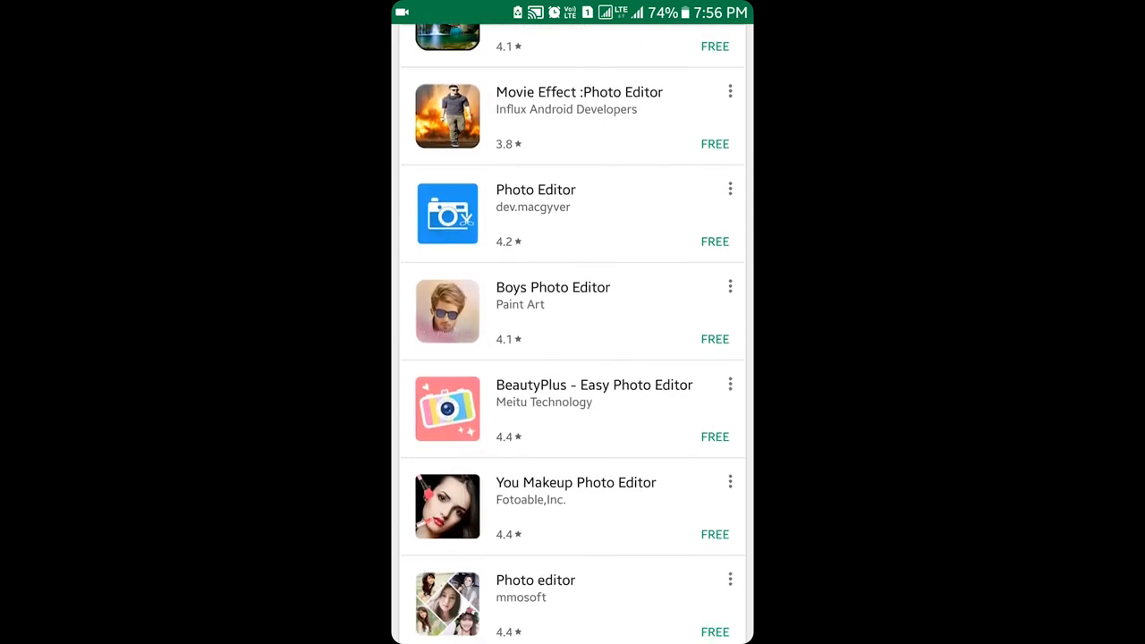
{"action": "scroll", "scroll_direction": "down", "scroll_amount": 3}
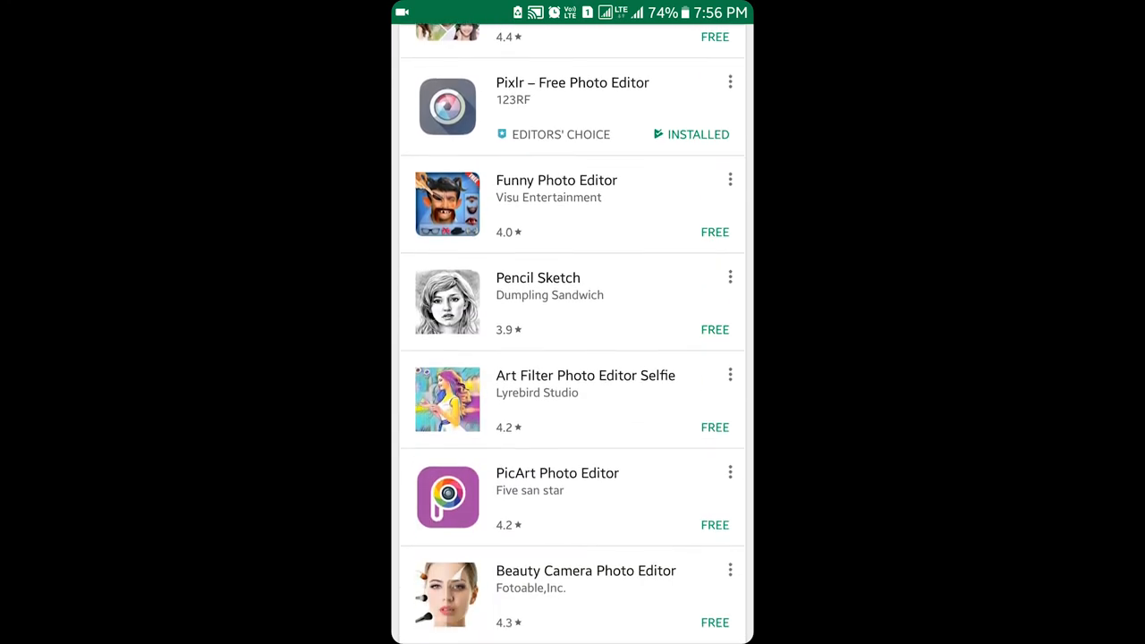
{"action": "scroll", "scroll_direction": "down", "scroll_amount": 3}
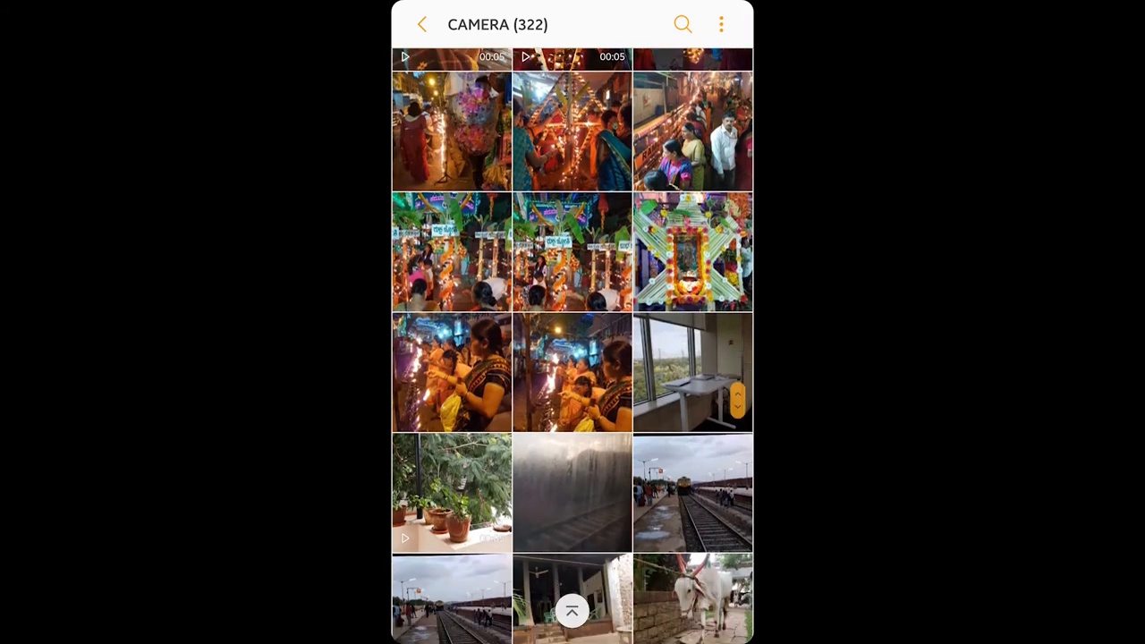
{"action": "scroll", "scroll_direction": "down", "scroll_amount": 3}
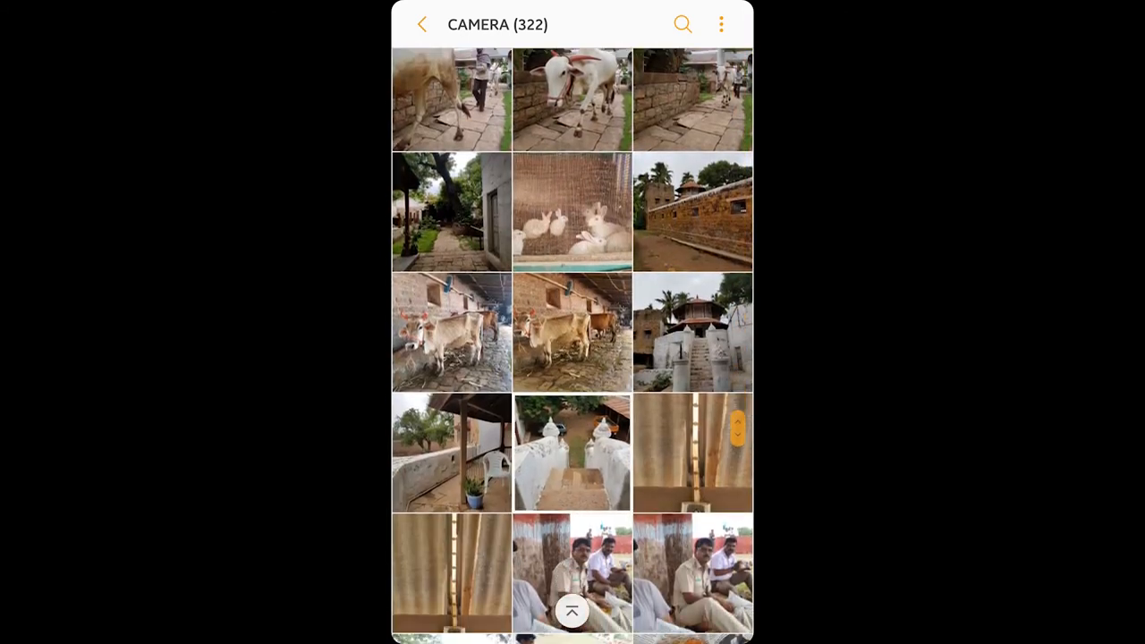
{"action": "scroll", "scroll_direction": "down", "scroll_amount": 3}
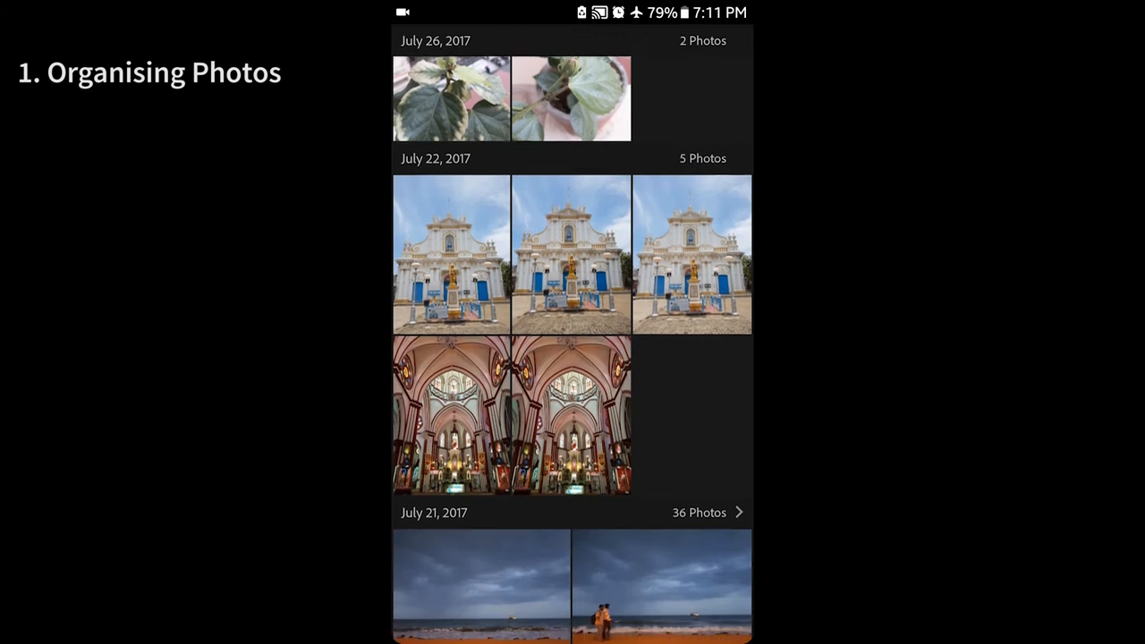
{"action": "scroll", "scroll_direction": "down", "scroll_amount": 3}
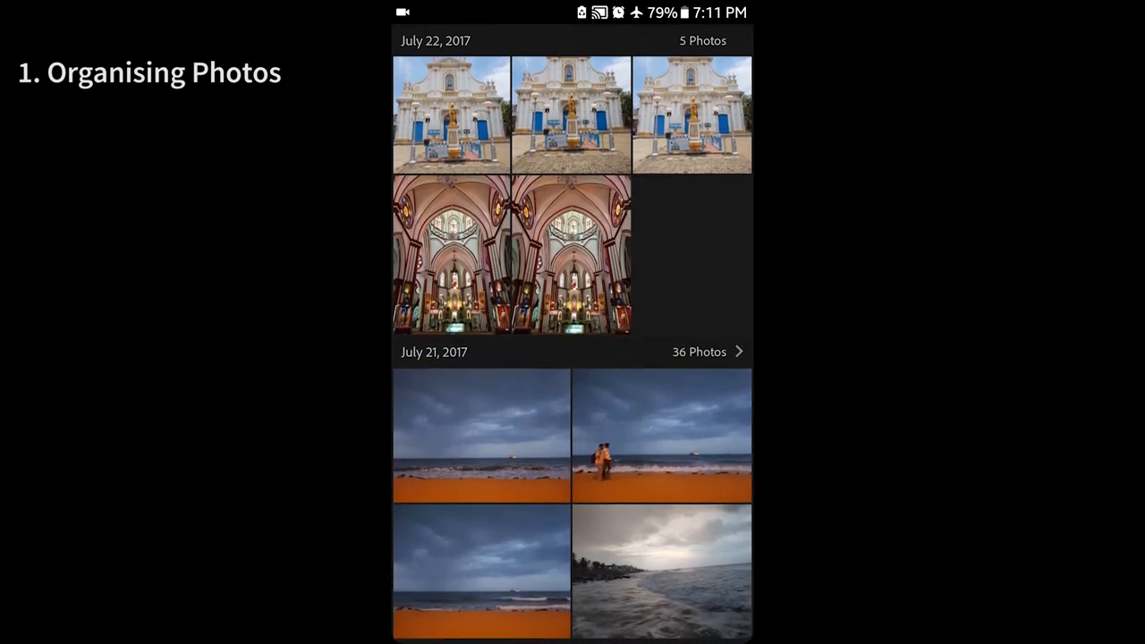
{"action": "scroll", "scroll_direction": "down", "scroll_amount": 3}
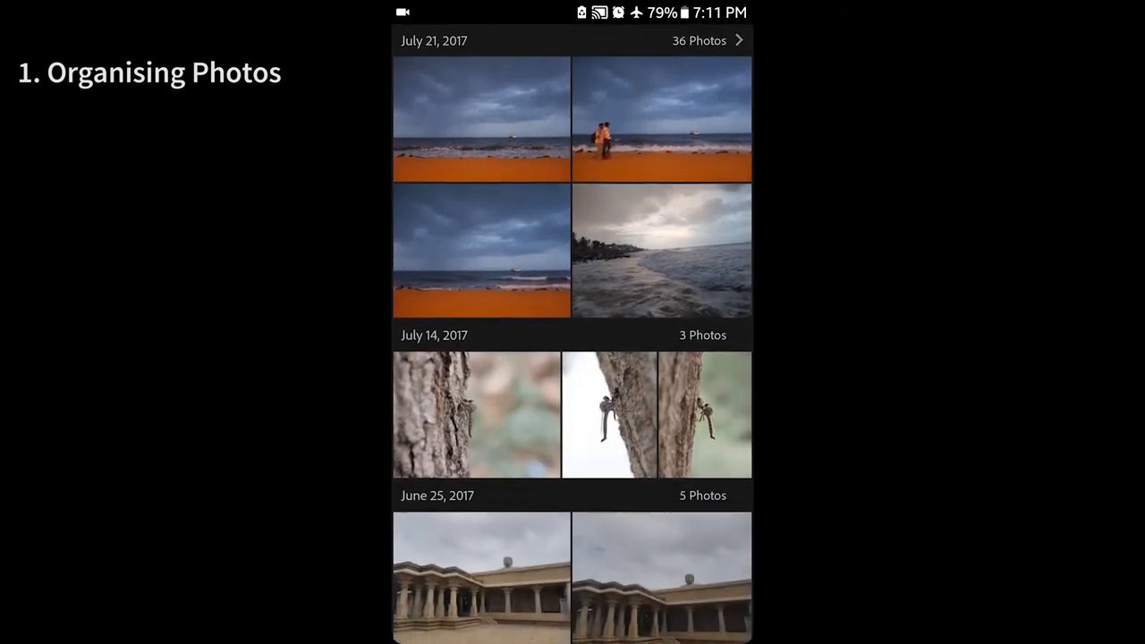
{"action": "scroll", "scroll_direction": "down", "scroll_amount": 3}
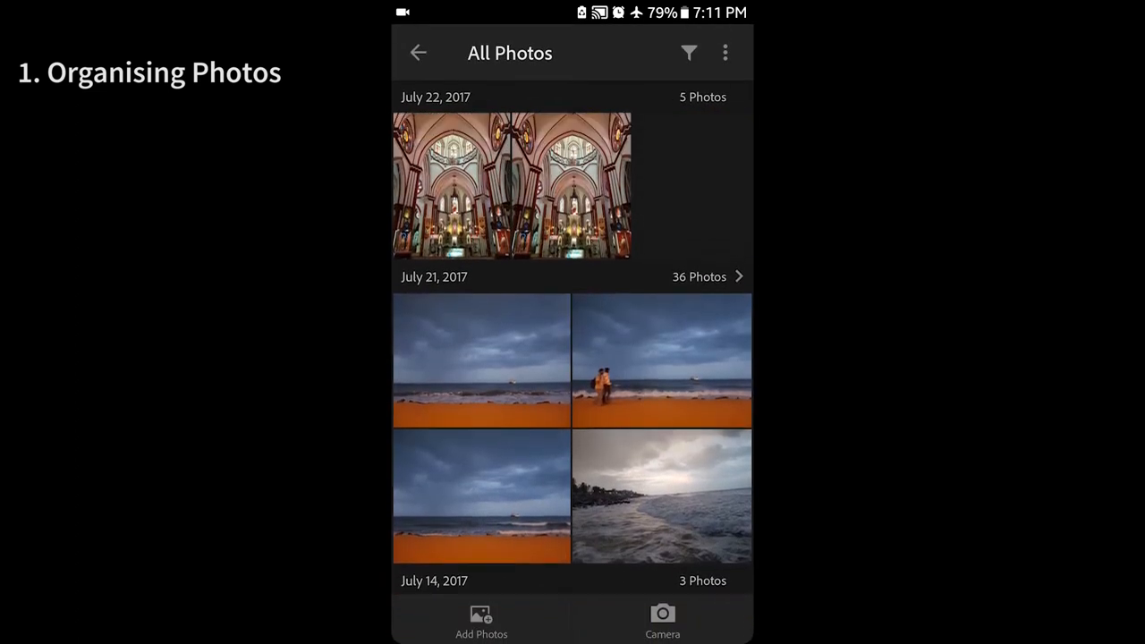
{"action": "scroll", "scroll_direction": "down", "scroll_amount": 3}
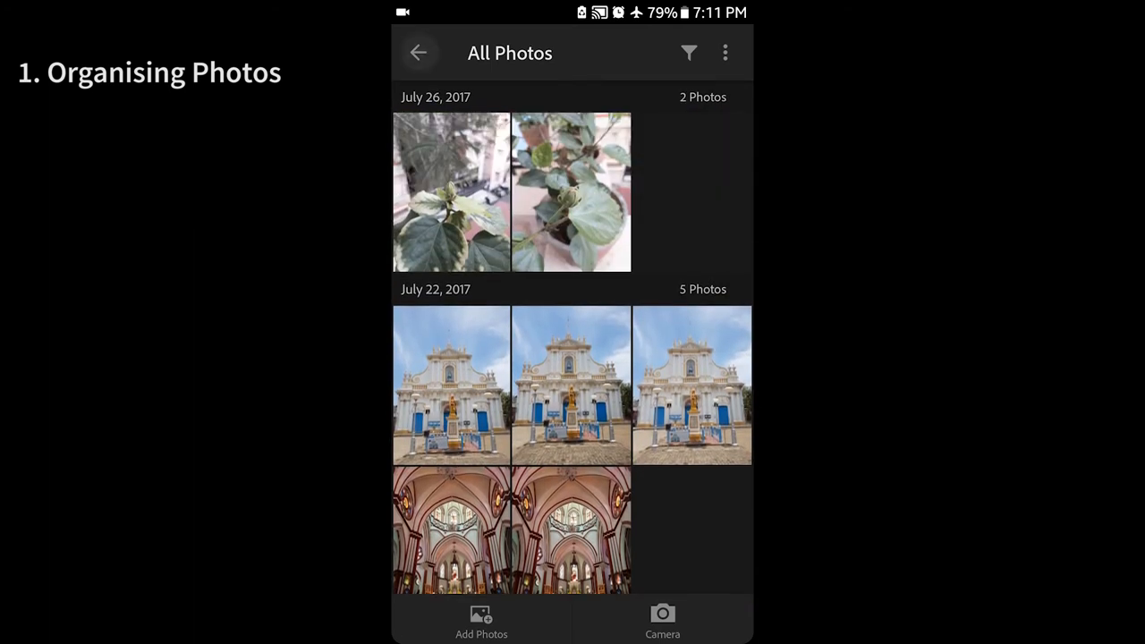
Step: Return to the collections list and browse the Architecture collection's church, bedroom and temple photos
{"action": "left_click", "coordinate": [418, 53]}
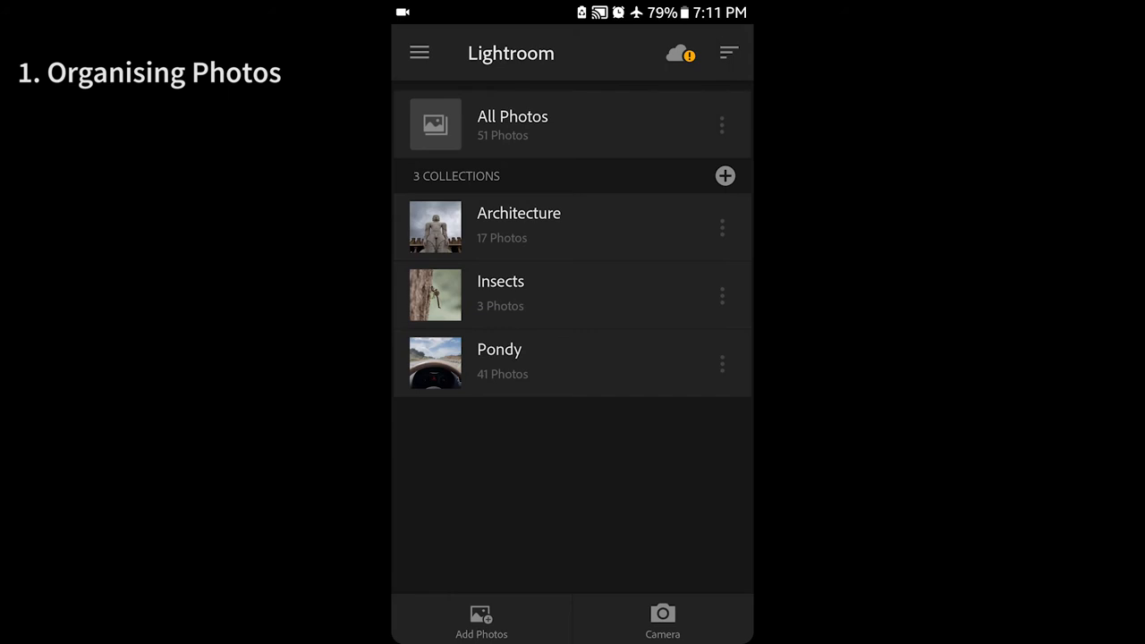
{"action": "left_click", "coordinate": [519, 213]}
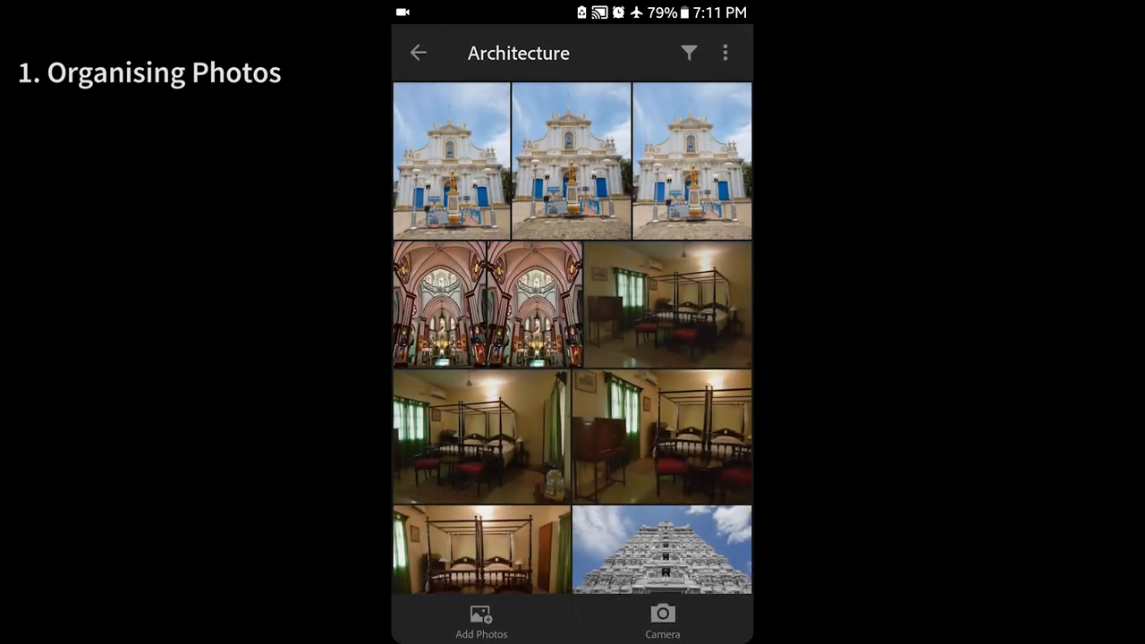
{"action": "scroll", "scroll_direction": "down", "scroll_amount": 3}
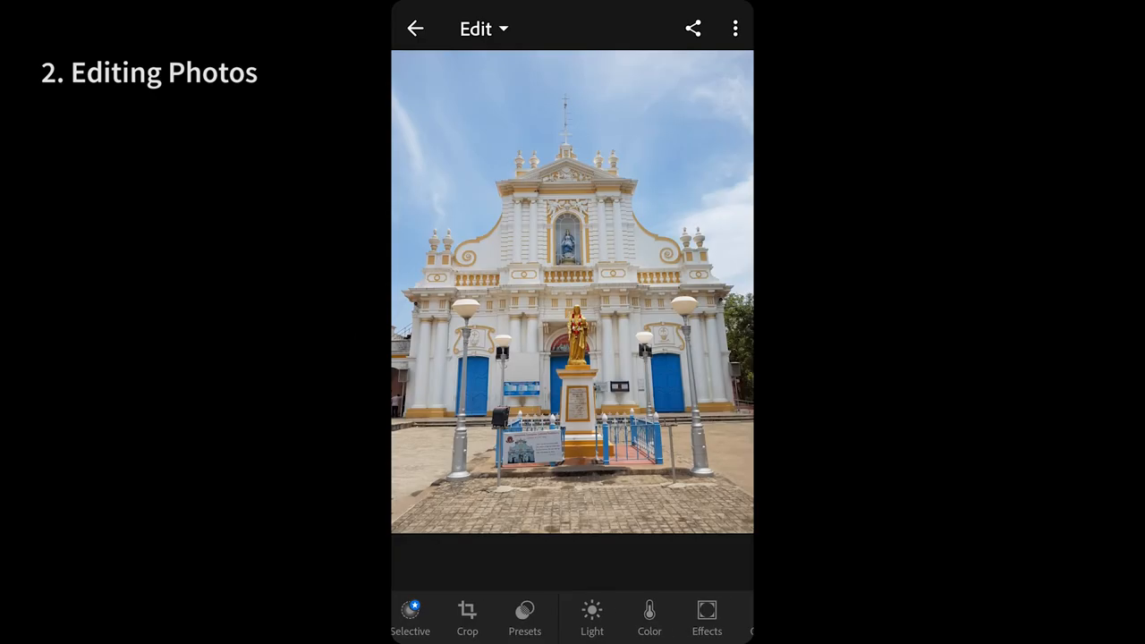
Step: Apply a tighter Crop & Rotate frame to the church facade photo
{"action": "scroll", "scroll_direction": "left", "scroll_amount": 3}
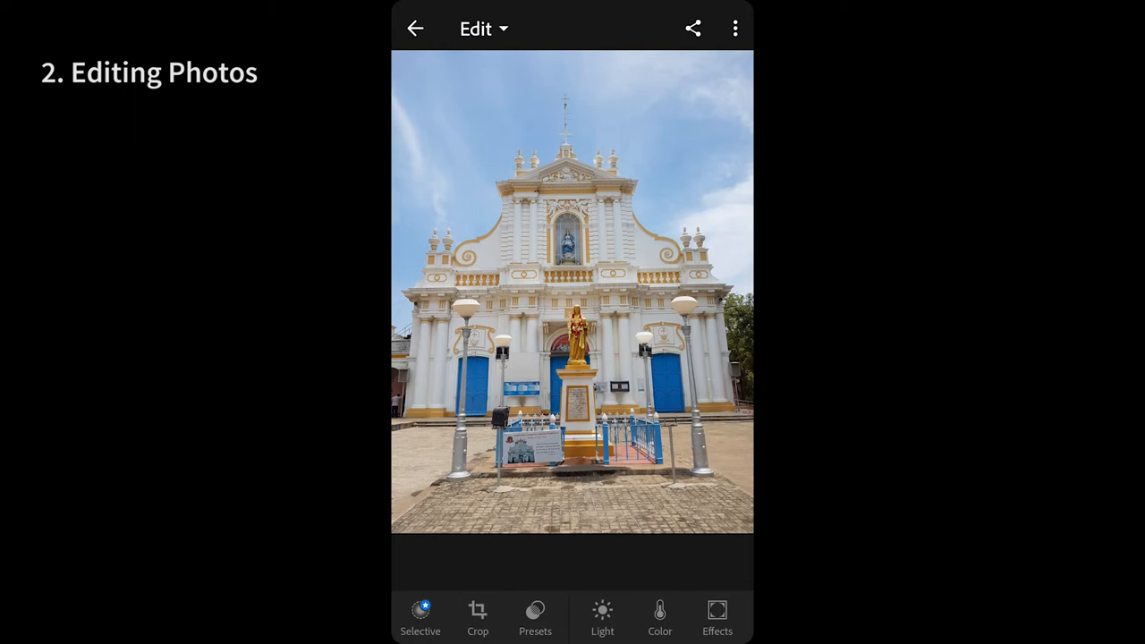
{"action": "left_click", "coordinate": [478, 617]}
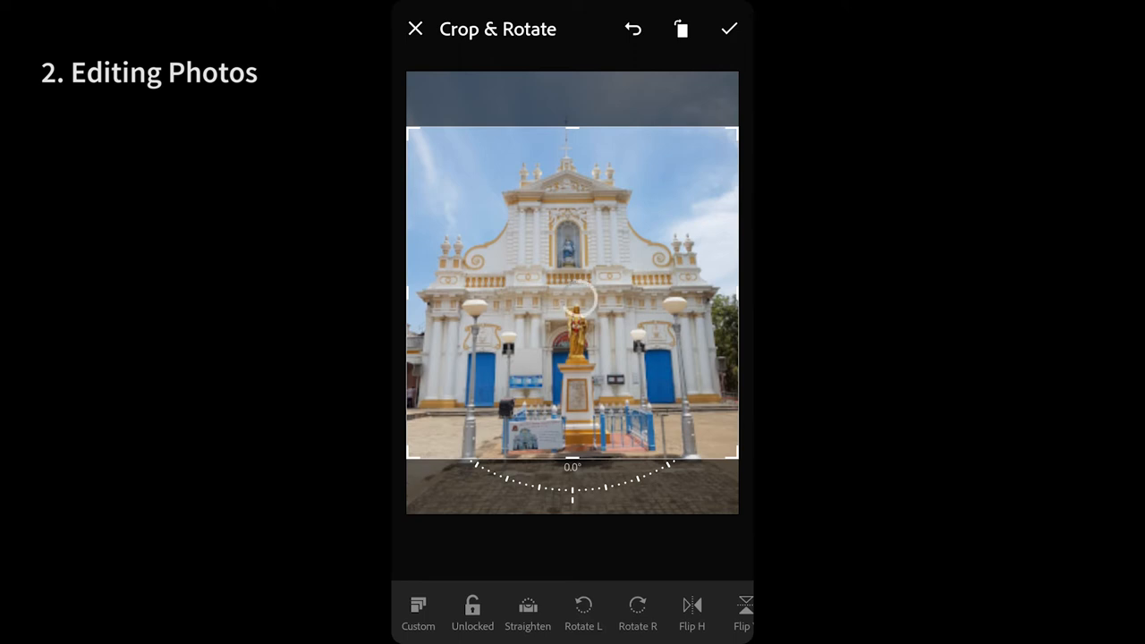
{"action": "left_click", "coordinate": [729, 28]}
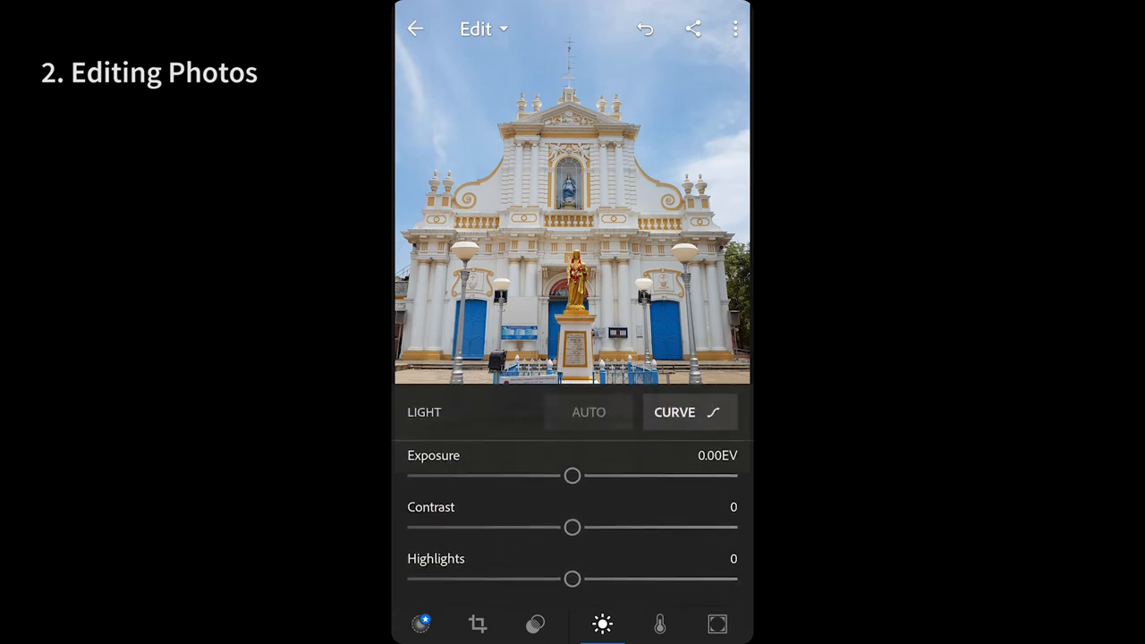
Step: Try Auto light (exposure 0.12EV, contrast -3) on the church photo, then undo it
{"action": "left_click", "coordinate": [589, 411]}
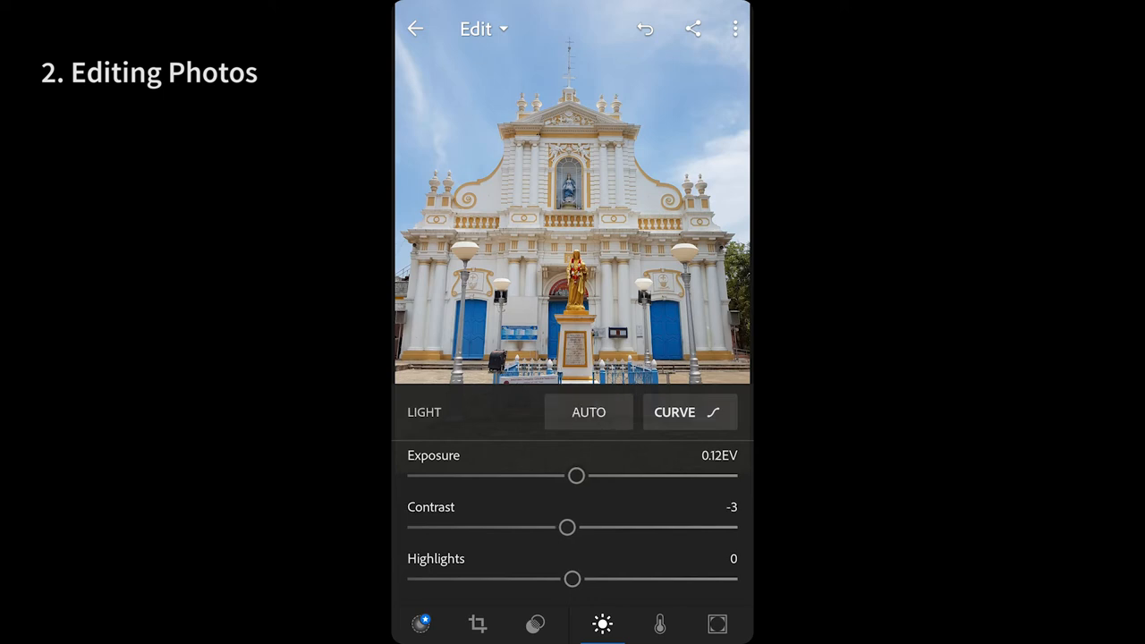
{"action": "left_click", "coordinate": [688, 411]}
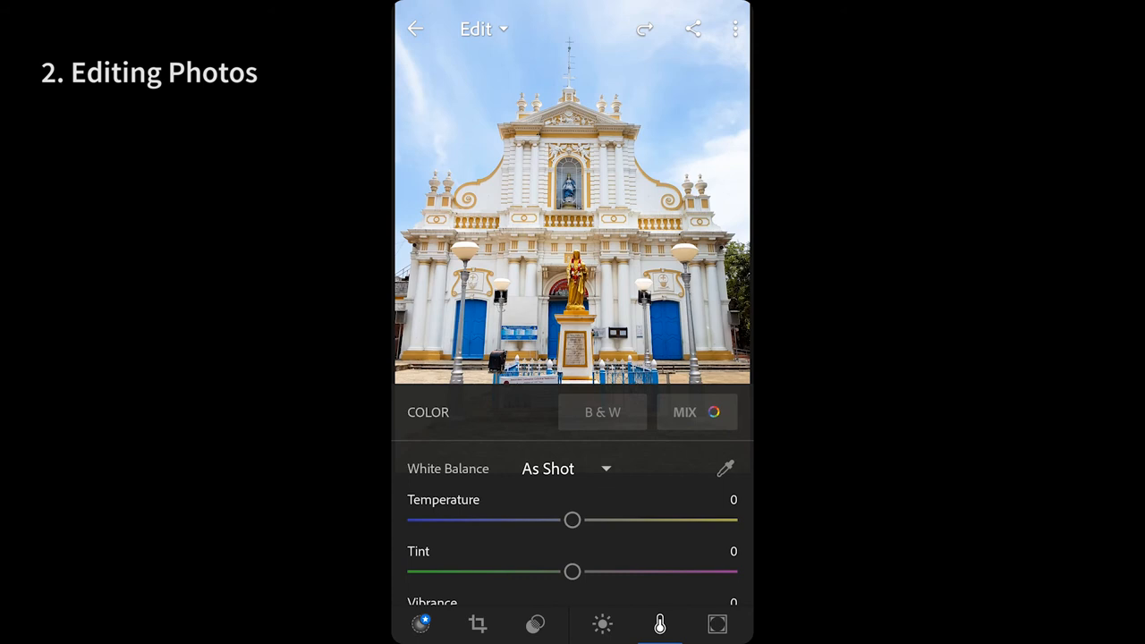
Step: Preview the church photo in B&W with a gray mix, then discard it back to colour
{"action": "left_click", "coordinate": [566, 468]}
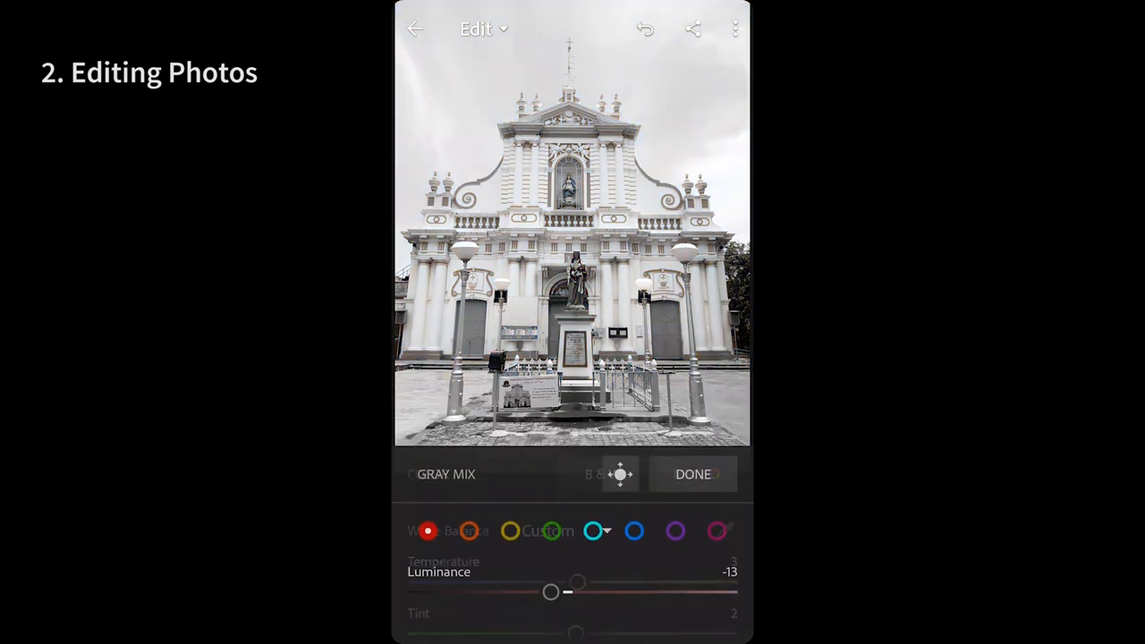
{"action": "left_click", "coordinate": [645, 28]}
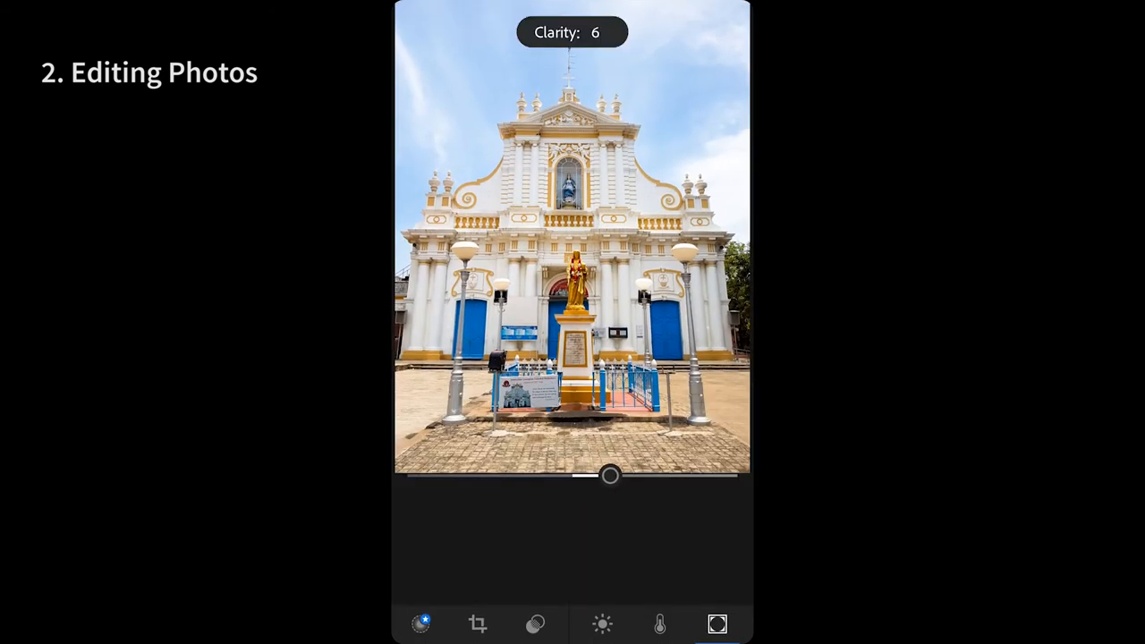
Step: Set Clarity 52, Dehaze 46 and Vignette -42 on the church photo, then undo those effects
{"action": "left_click_drag", "start_coordinate": [611, 476], "coordinate": [659, 475]}
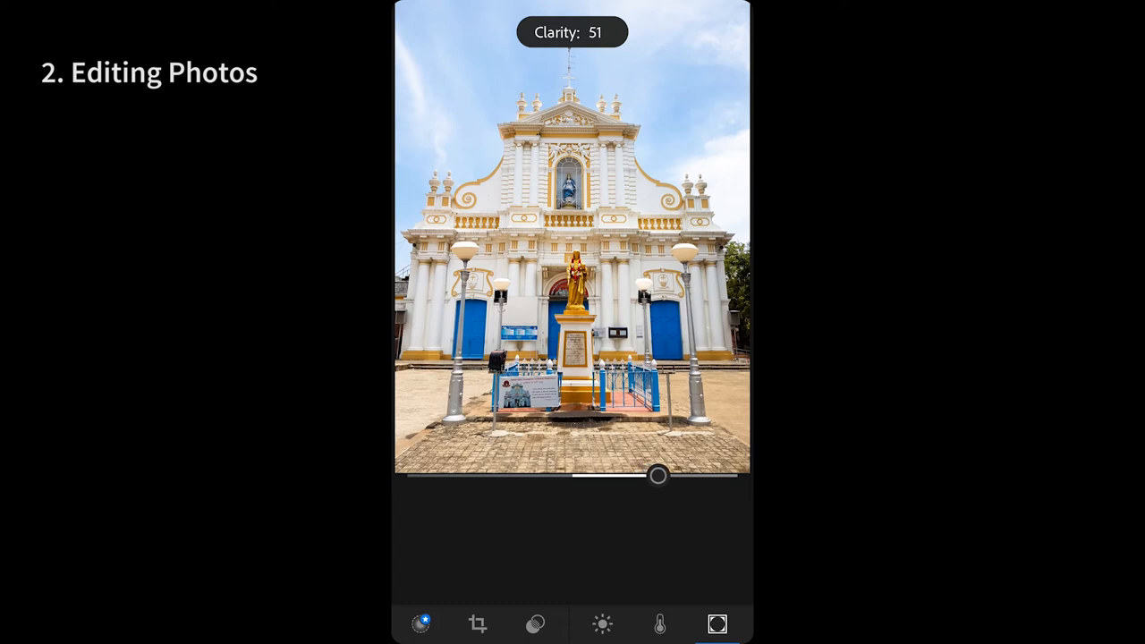
{"action": "left_click_drag", "start_coordinate": [660, 475], "coordinate": [498, 527]}
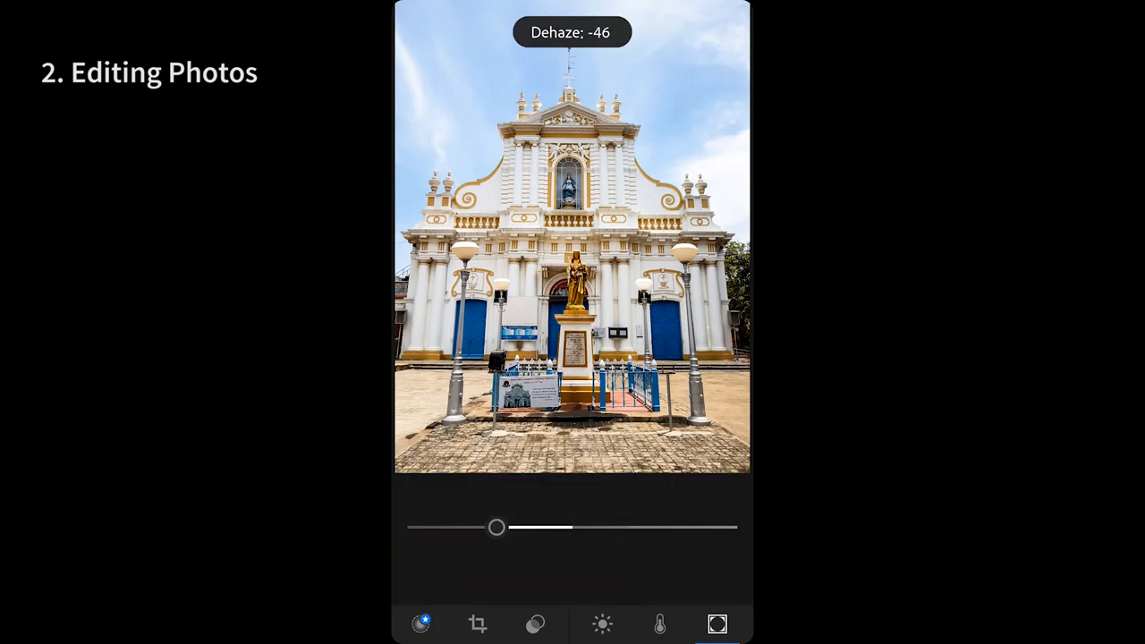
{"action": "left_click_drag", "start_coordinate": [498, 527], "coordinate": [649, 527]}
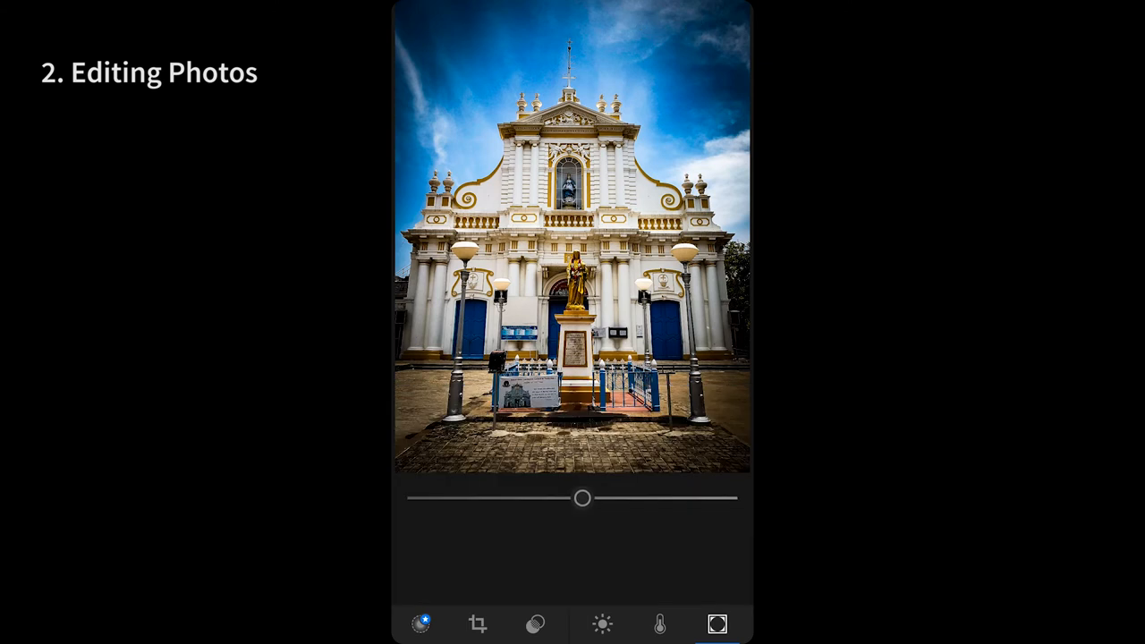
{"action": "left_click_drag", "start_coordinate": [585, 498], "coordinate": [567, 498]}
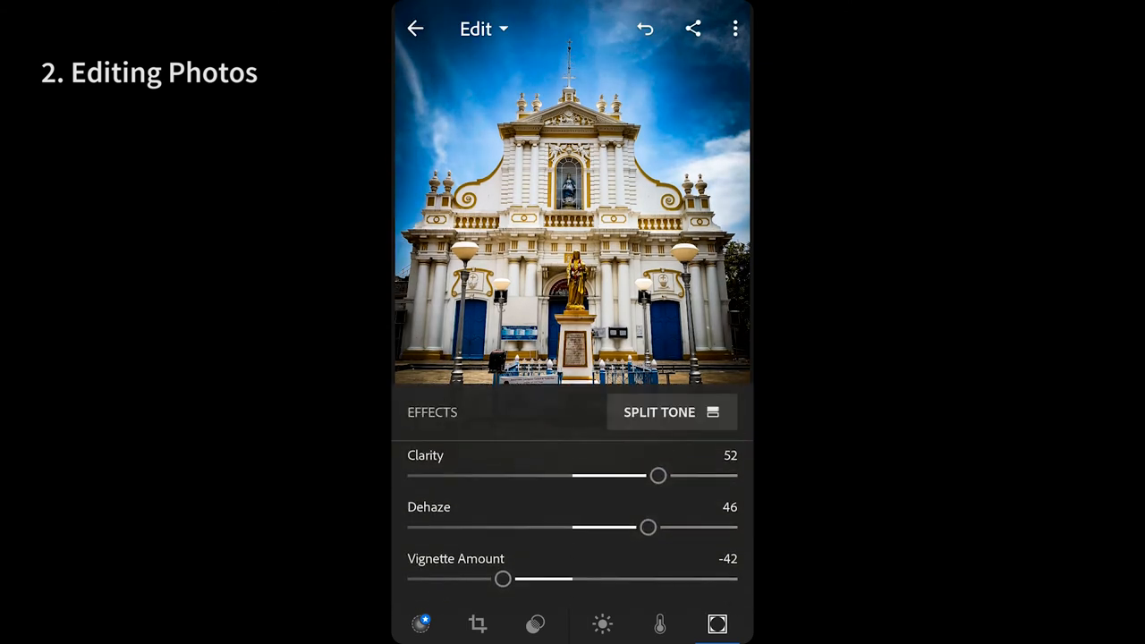
{"action": "left_click", "coordinate": [672, 413]}
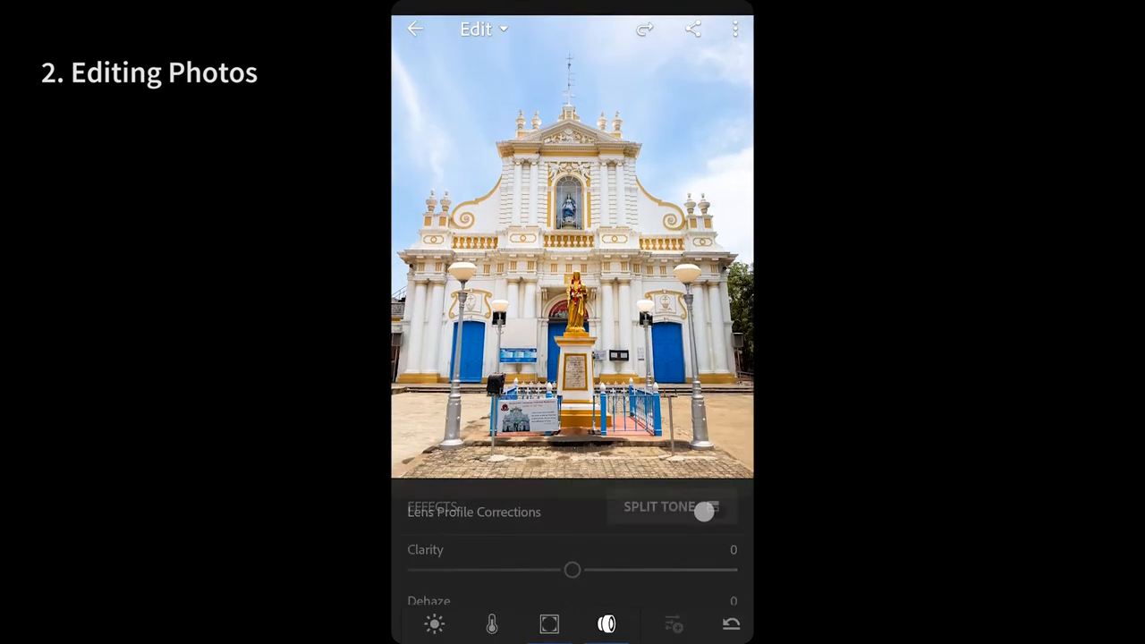
Step: Switch Lens Profile Corrections on for the church photo, then back off
{"action": "left_click", "coordinate": [719, 571]}
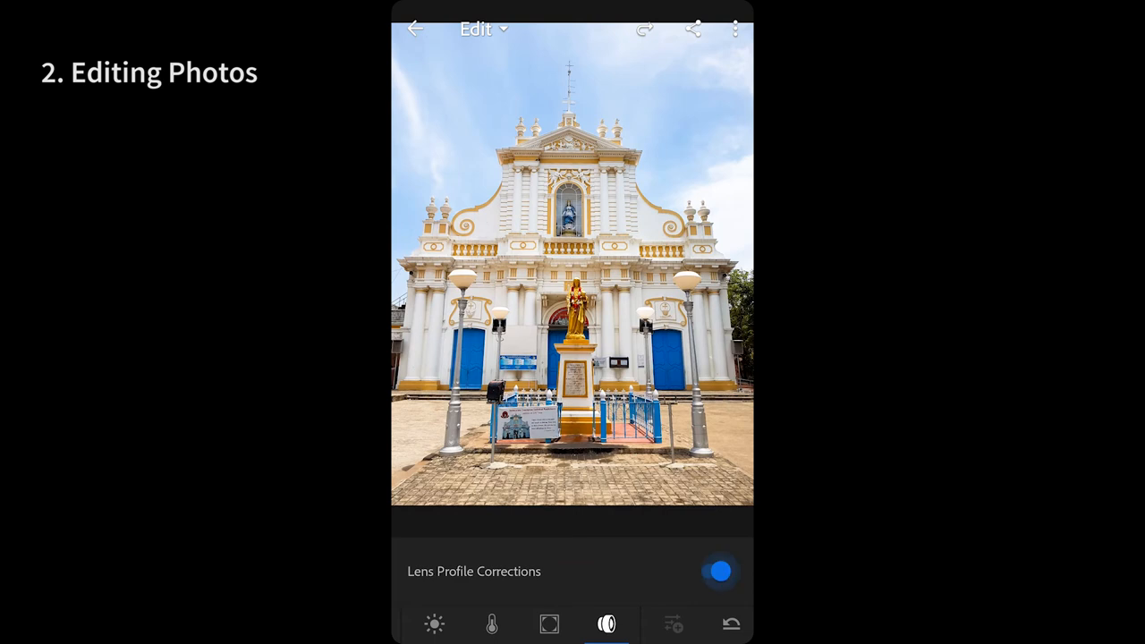
{"action": "left_click", "coordinate": [720, 571]}
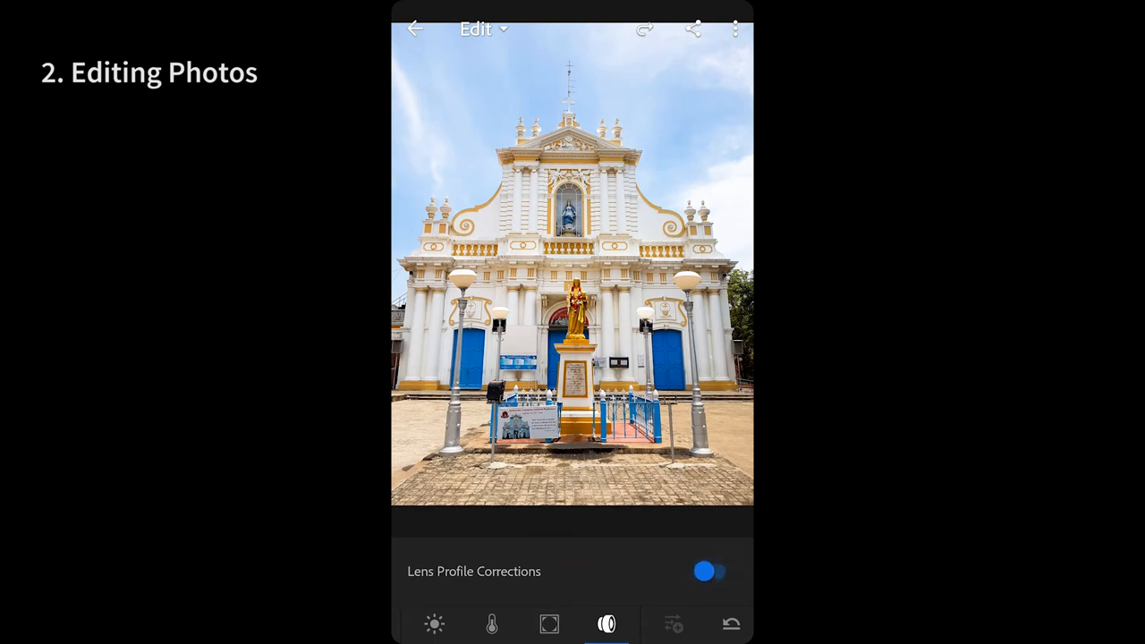
{"action": "left_click", "coordinate": [709, 571]}
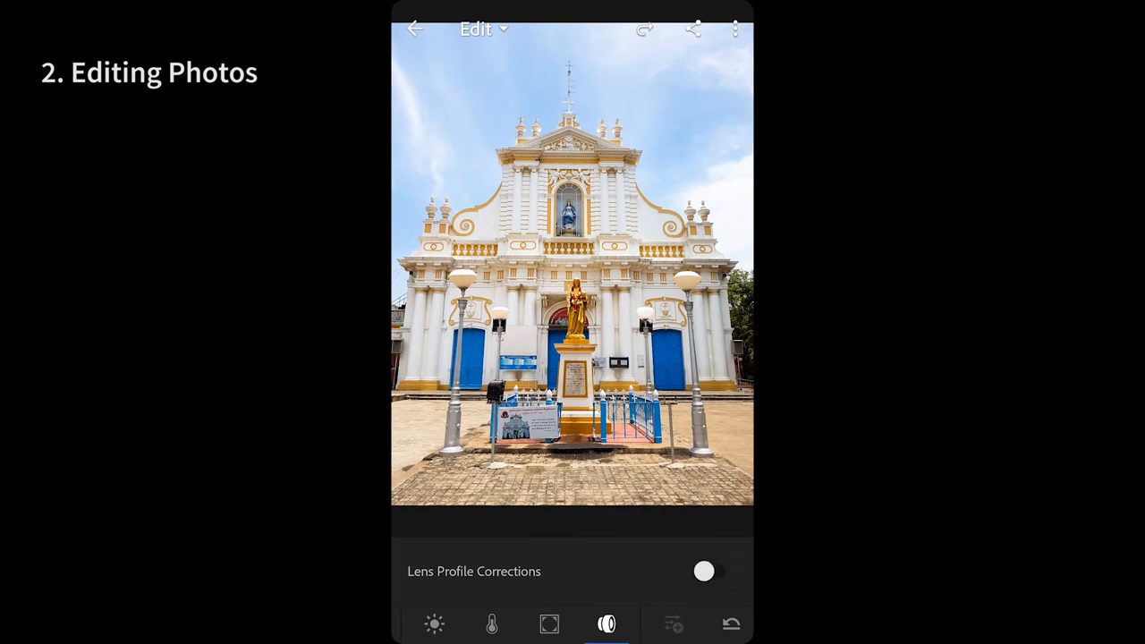
Step: Reopen the church photo from Architecture, export it and dismiss the success message
{"action": "left_click", "coordinate": [414, 27]}
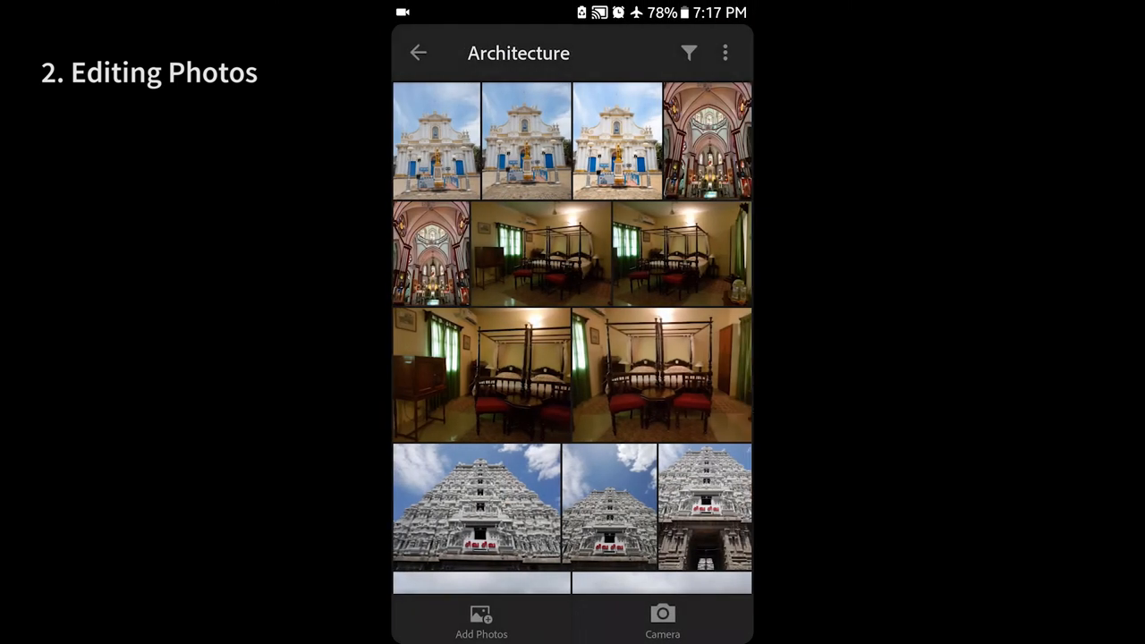
{"action": "left_click", "coordinate": [436, 141]}
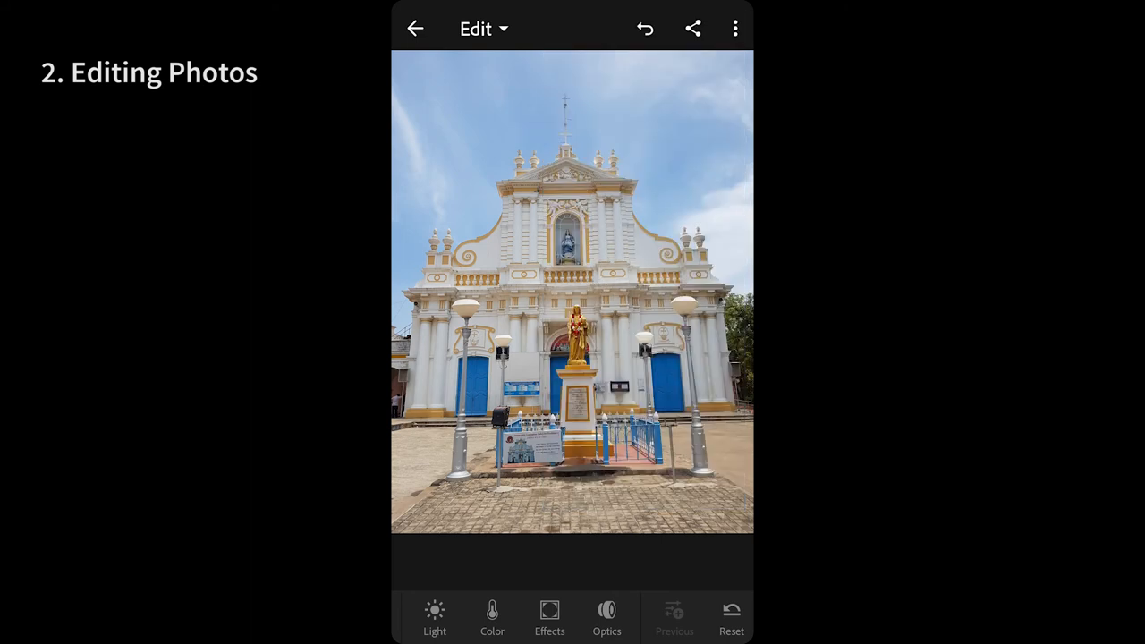
{"action": "left_click", "coordinate": [693, 27]}
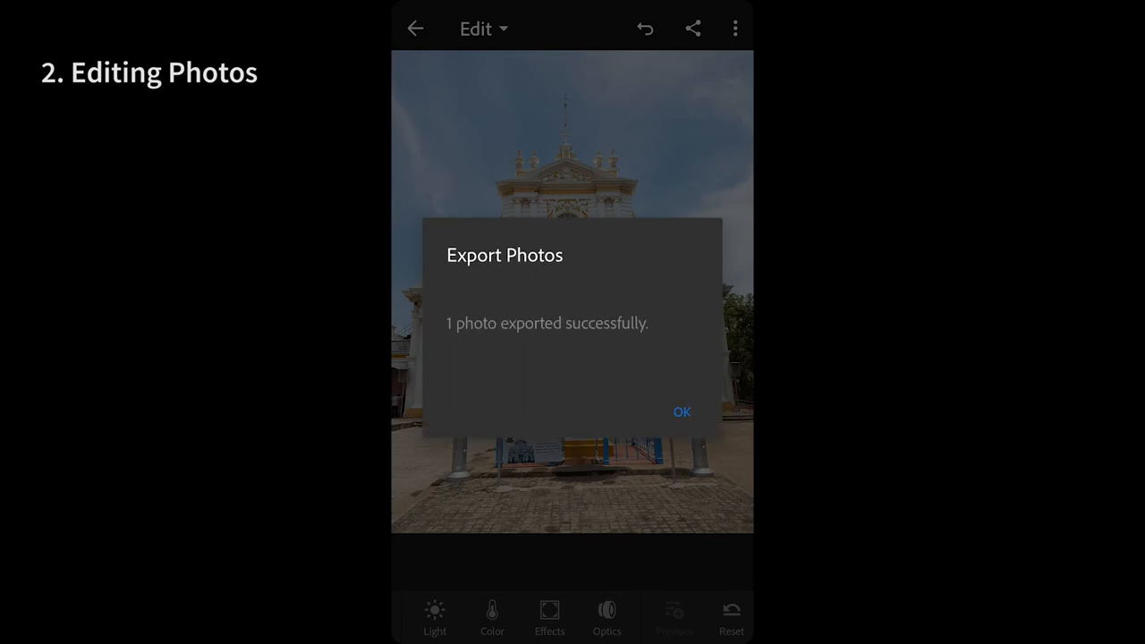
{"action": "left_click", "coordinate": [681, 412]}
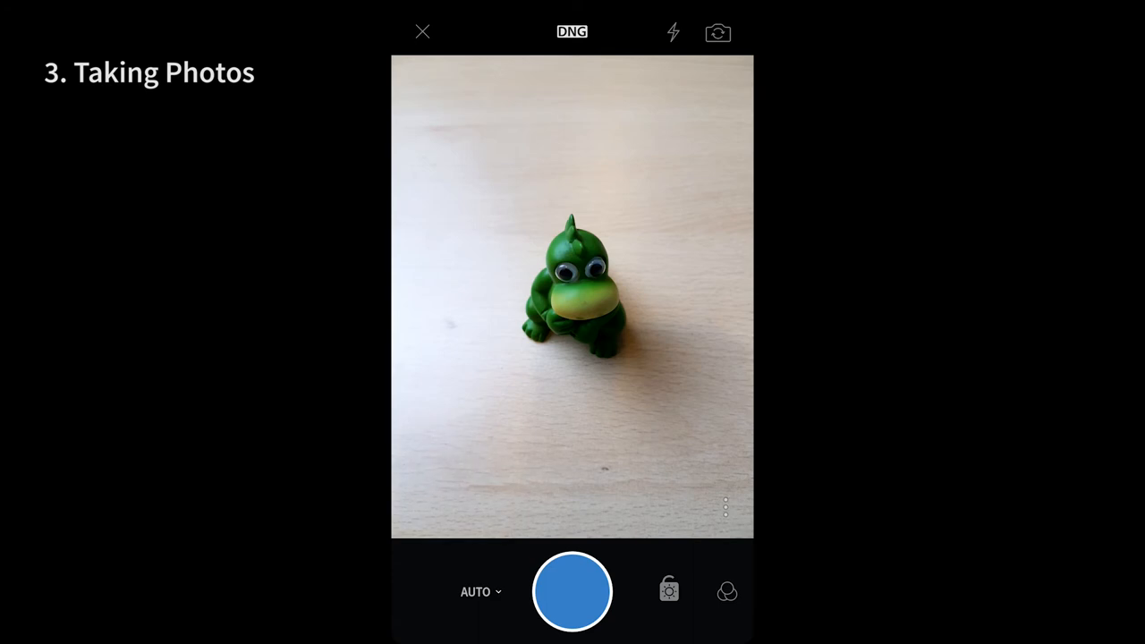
{"action": "left_click", "coordinate": [572, 31]}
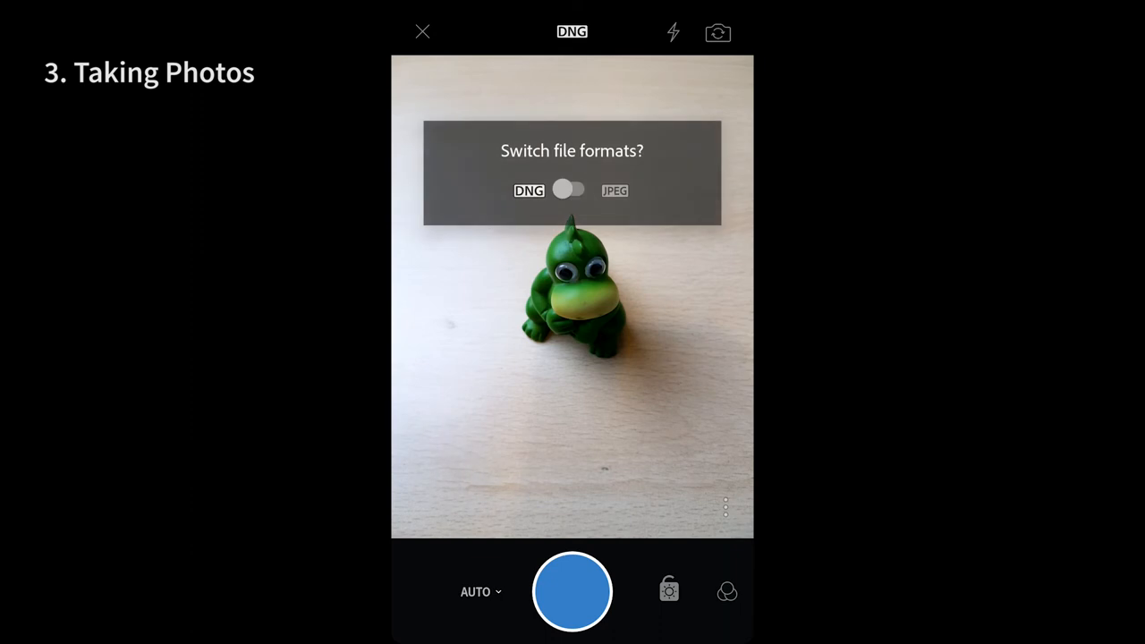
{"action": "left_click", "coordinate": [568, 189]}
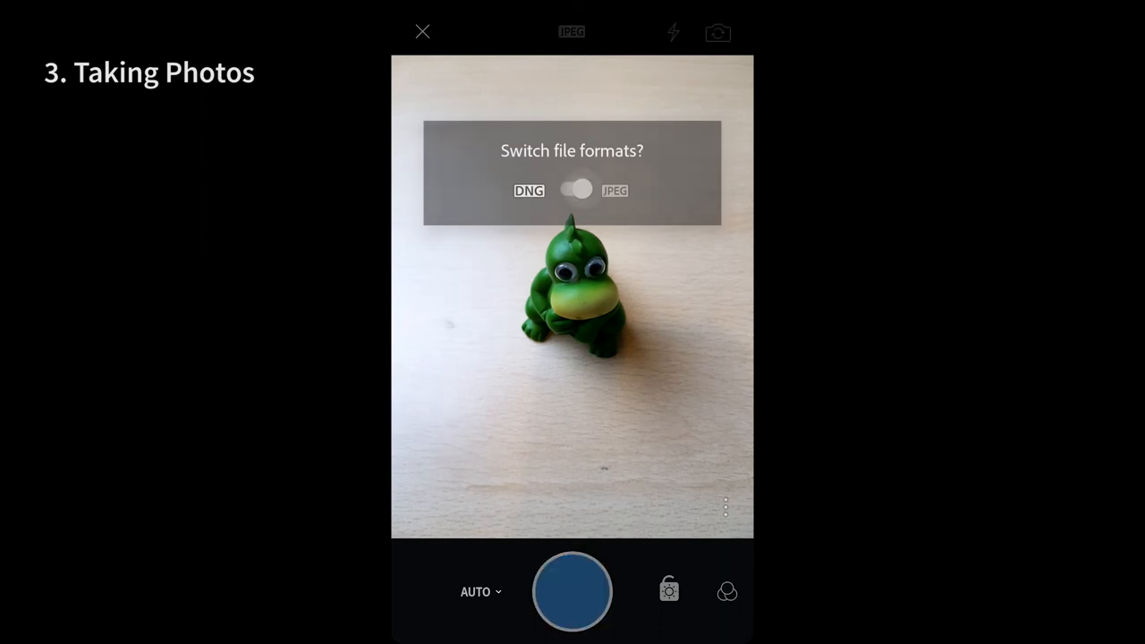
{"action": "left_click", "coordinate": [576, 190]}
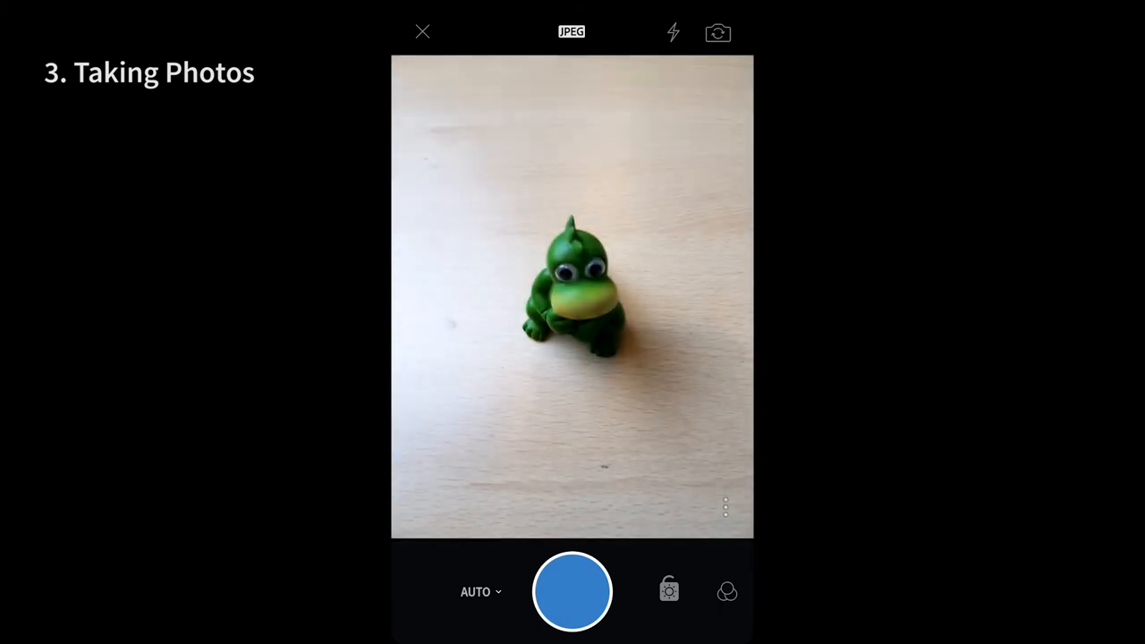
{"action": "left_click", "coordinate": [571, 32]}
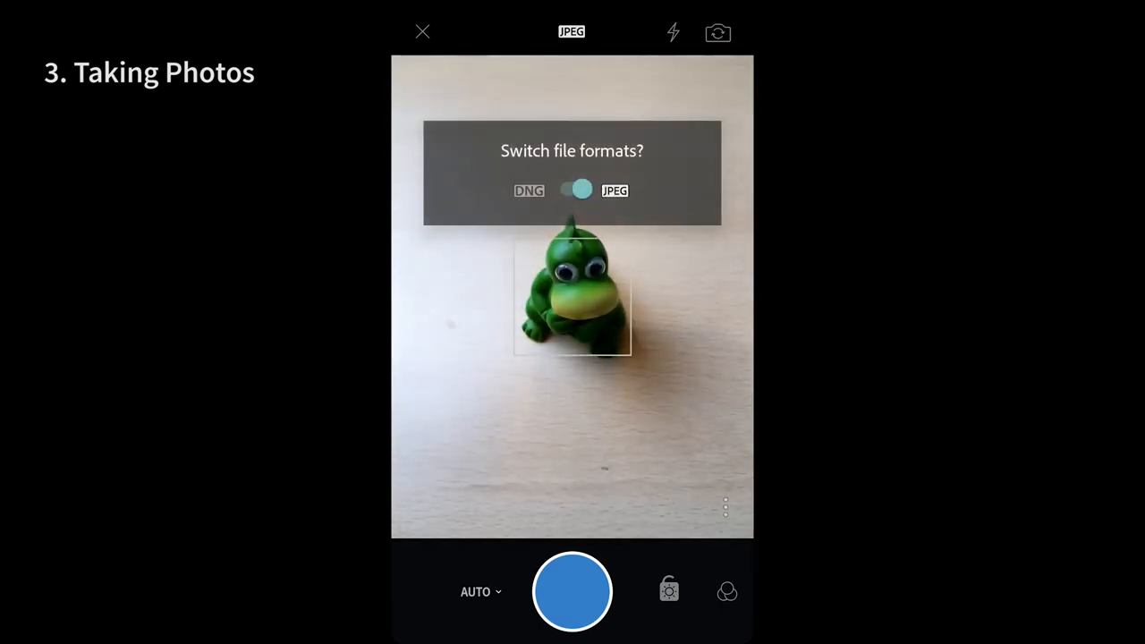
{"action": "left_click", "coordinate": [577, 189]}
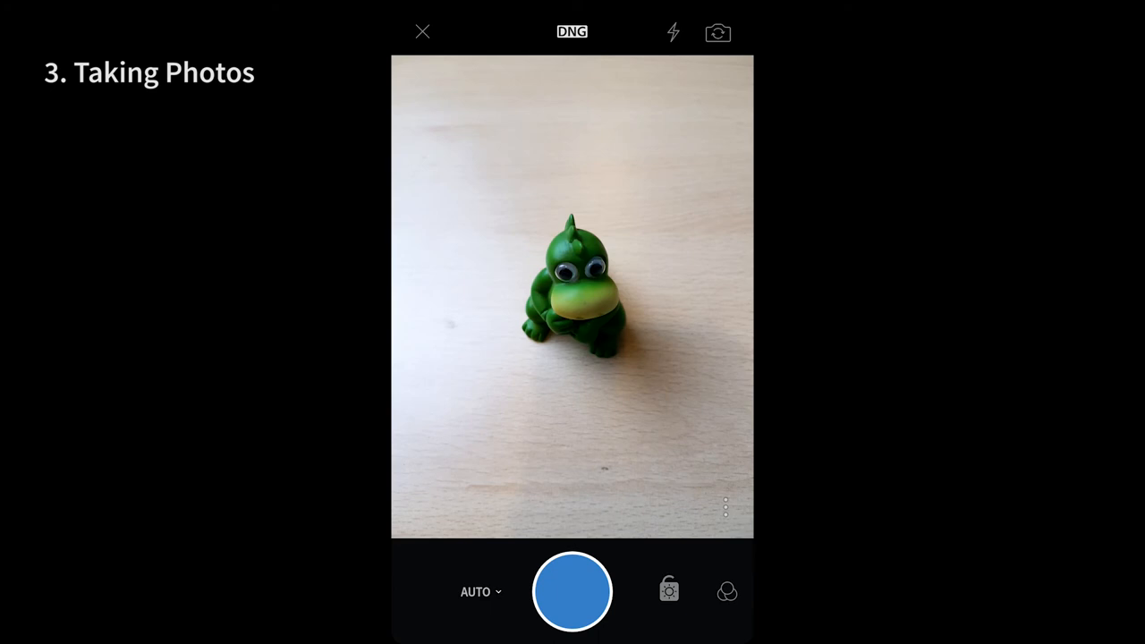
Step: Focus on the green toy and try exposure compensation at +5.0, +1.0 and -2.2
{"action": "left_click", "coordinate": [480, 592]}
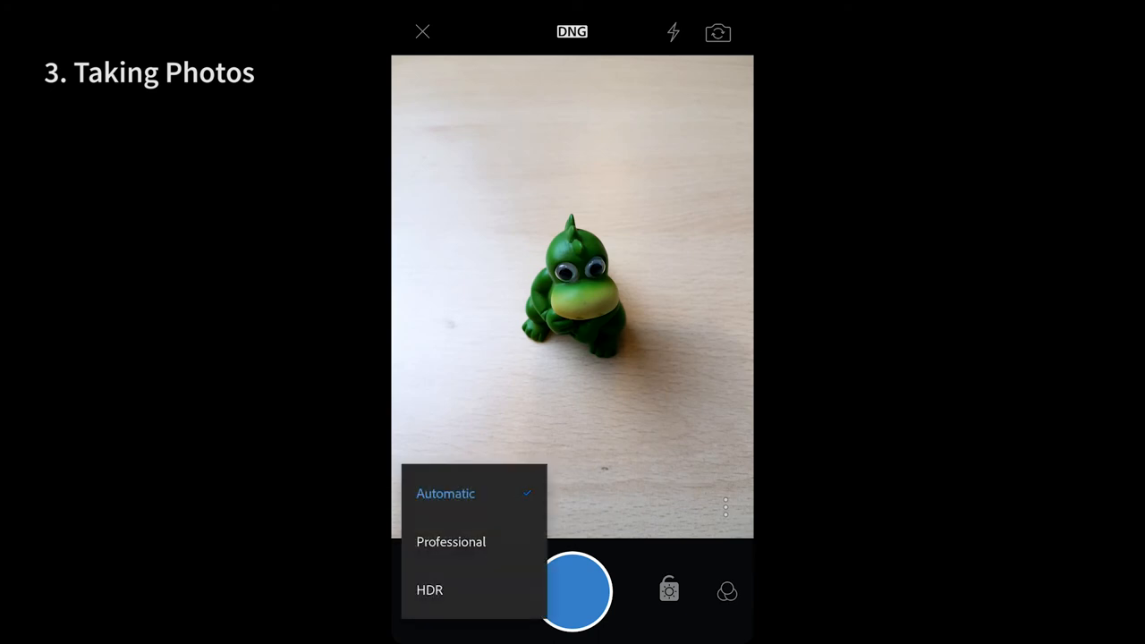
{"action": "left_click", "coordinate": [571, 295]}
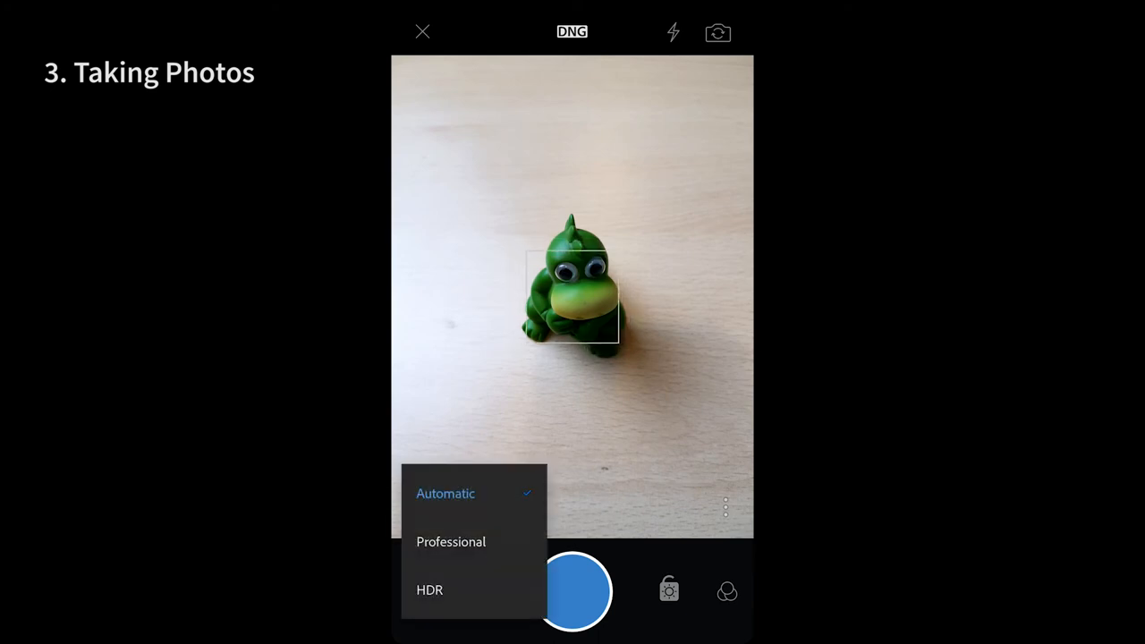
{"action": "left_click", "coordinate": [445, 493]}
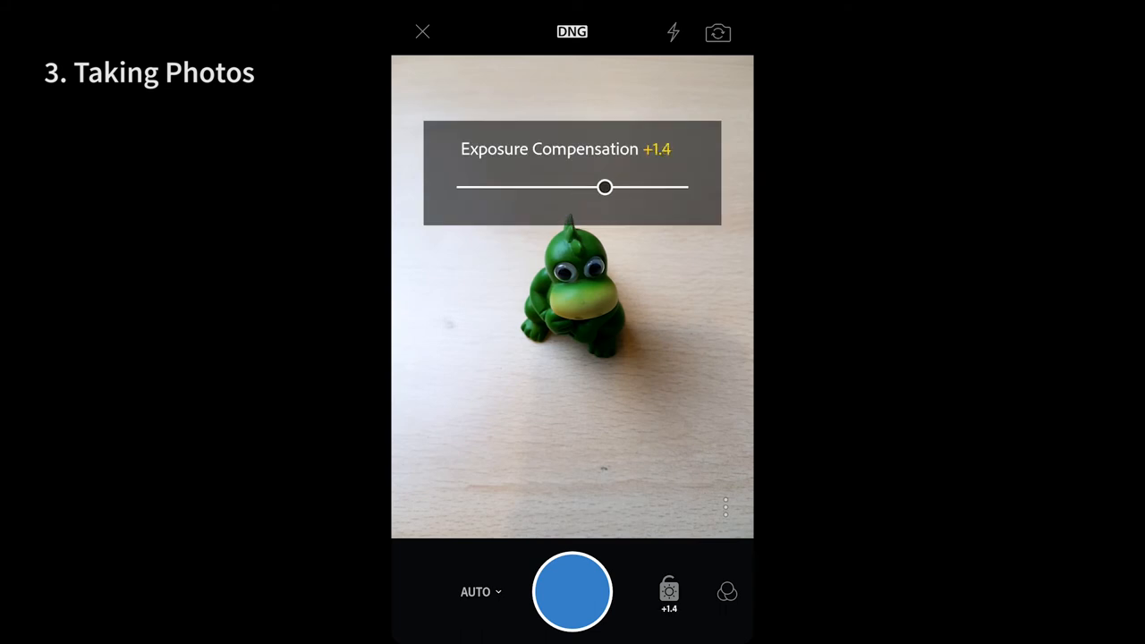
{"action": "left_click_drag", "start_coordinate": [604, 187], "coordinate": [689, 187]}
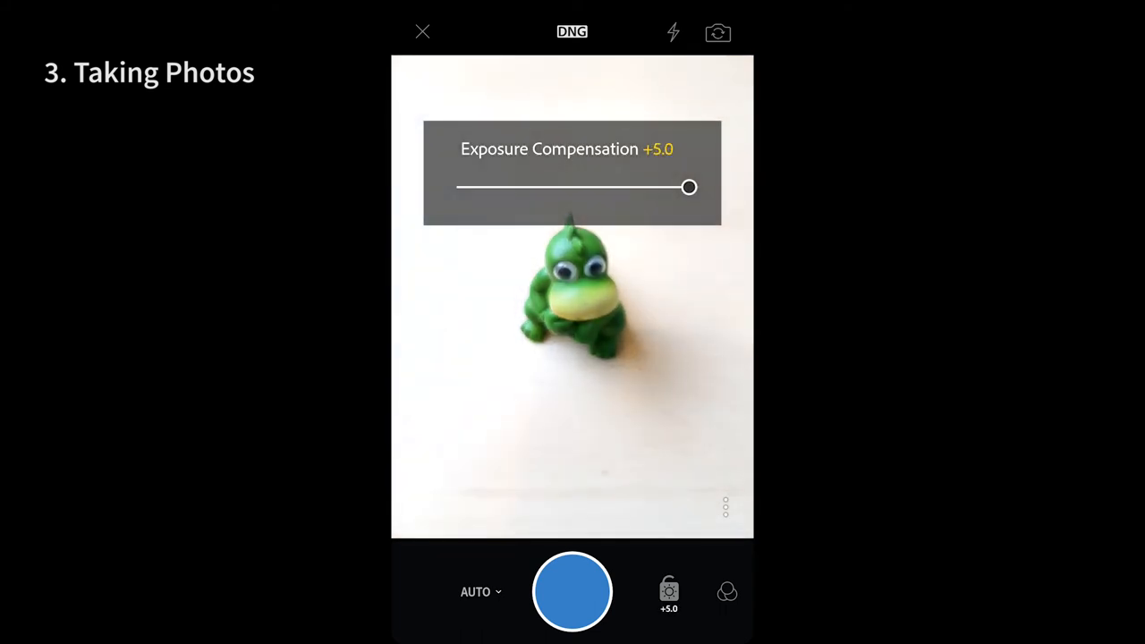
{"action": "left_click_drag", "start_coordinate": [689, 187], "coordinate": [595, 187]}
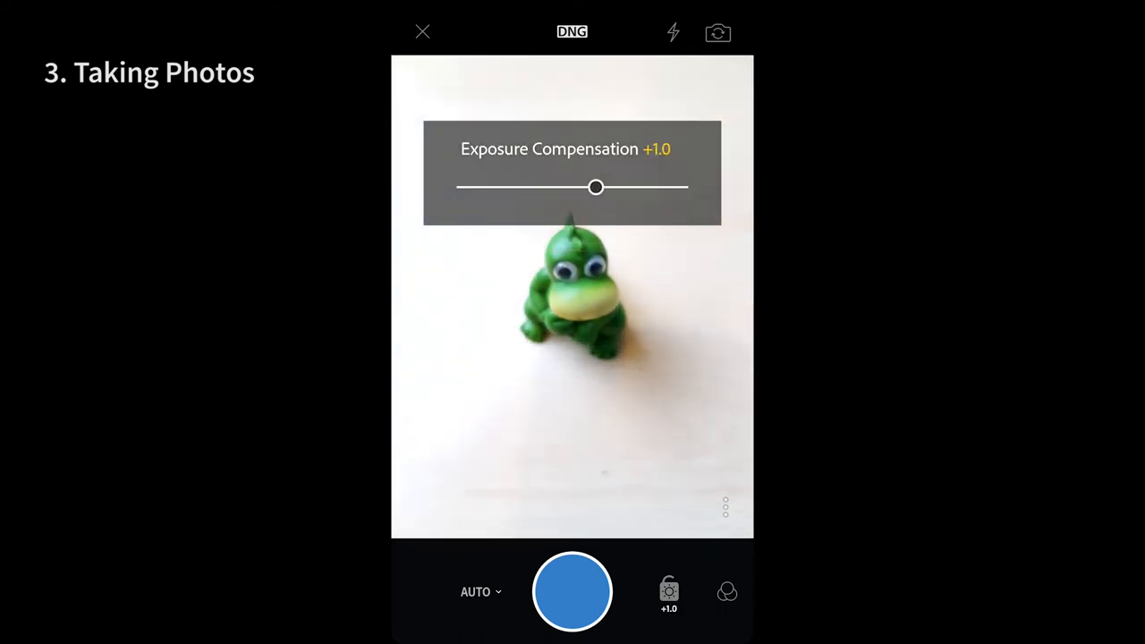
{"action": "left_click_drag", "start_coordinate": [596, 187], "coordinate": [522, 187]}
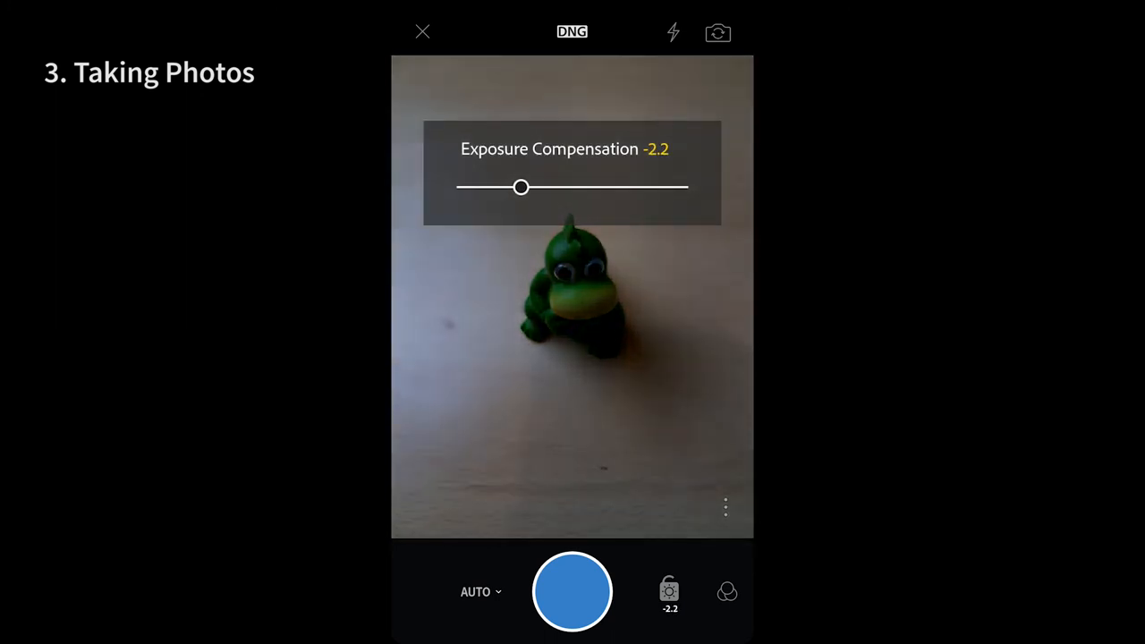
Step: Switch the camera to Professional shooting mode
{"action": "left_click", "coordinate": [481, 592]}
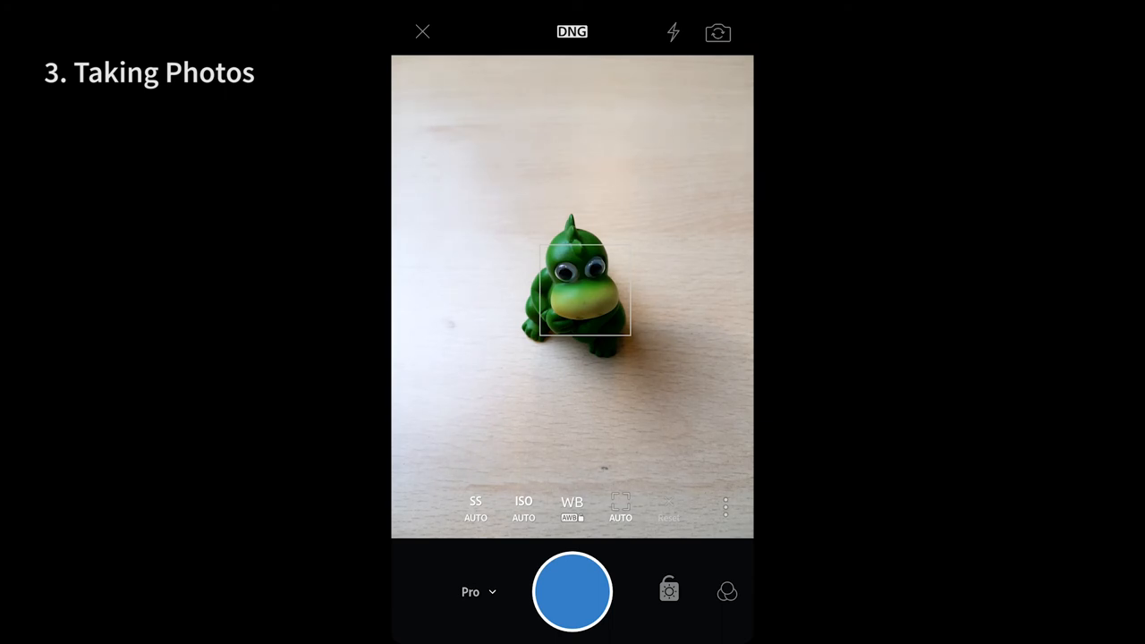
Step: Check shutter speed and white balance presets, try HDR capture, then return to Pro mode with extra options
{"action": "left_click", "coordinate": [475, 508]}
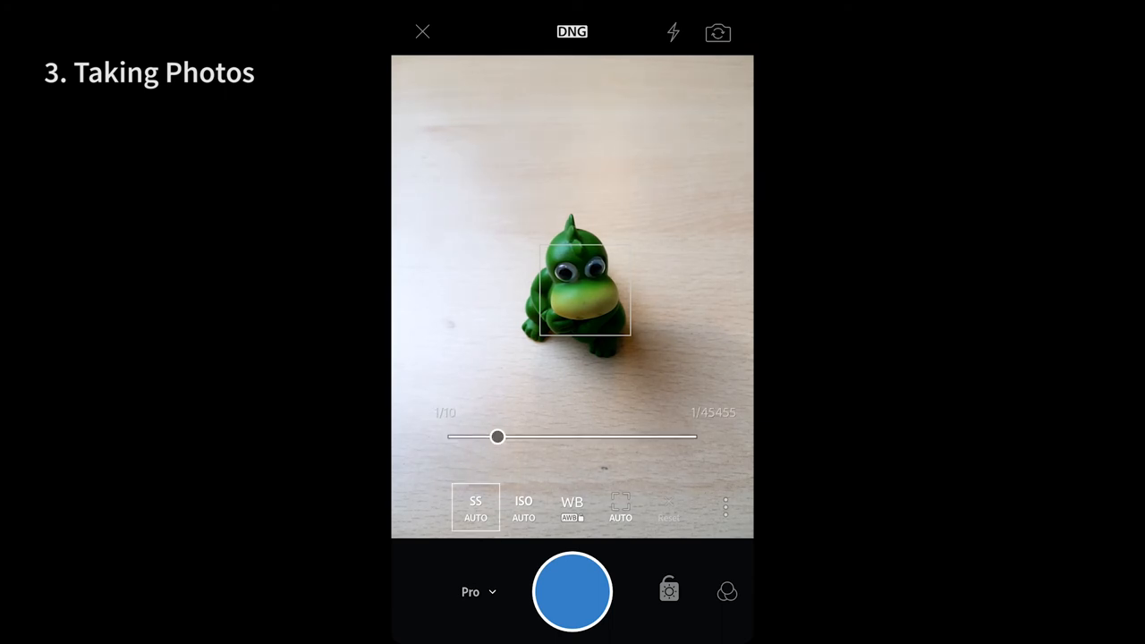
{"action": "left_click", "coordinate": [572, 508]}
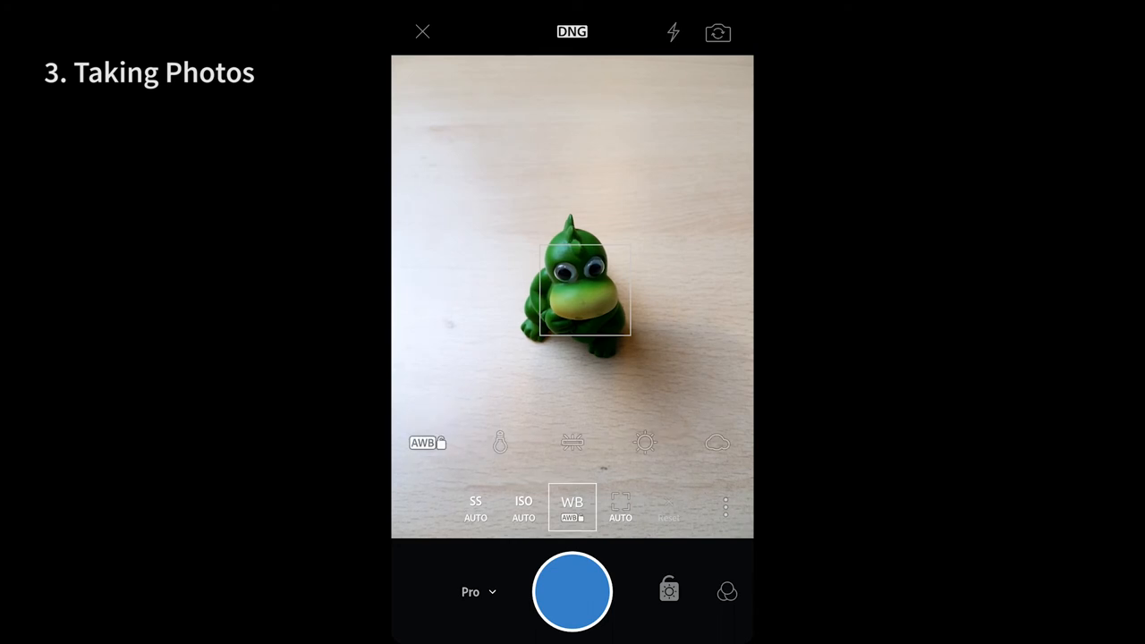
{"action": "left_click", "coordinate": [572, 591]}
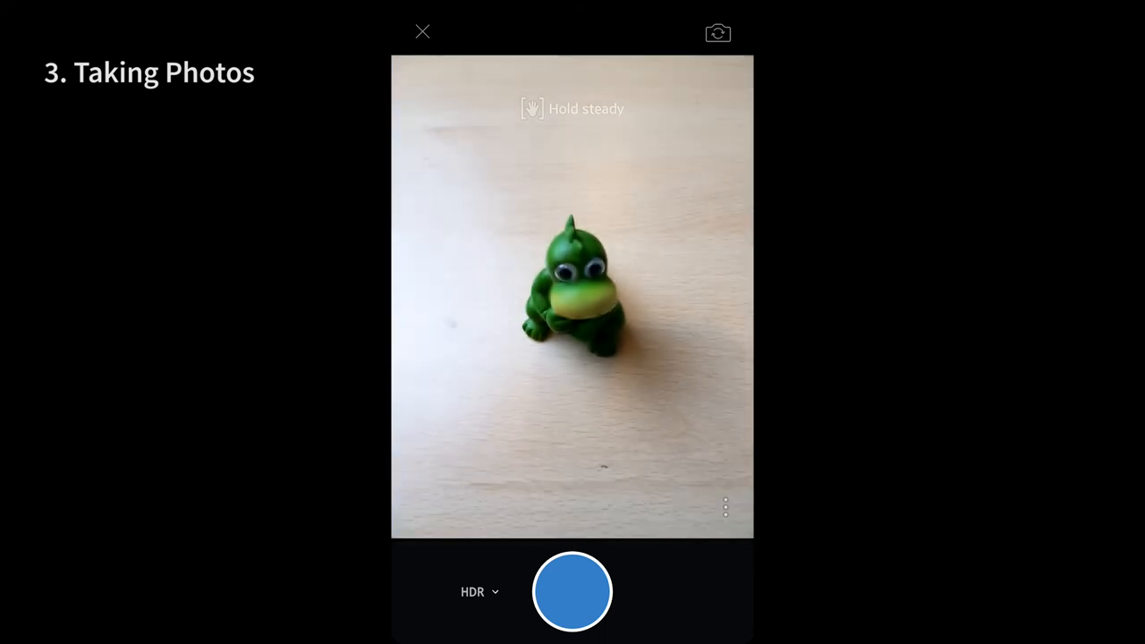
{"action": "left_click", "coordinate": [573, 295]}
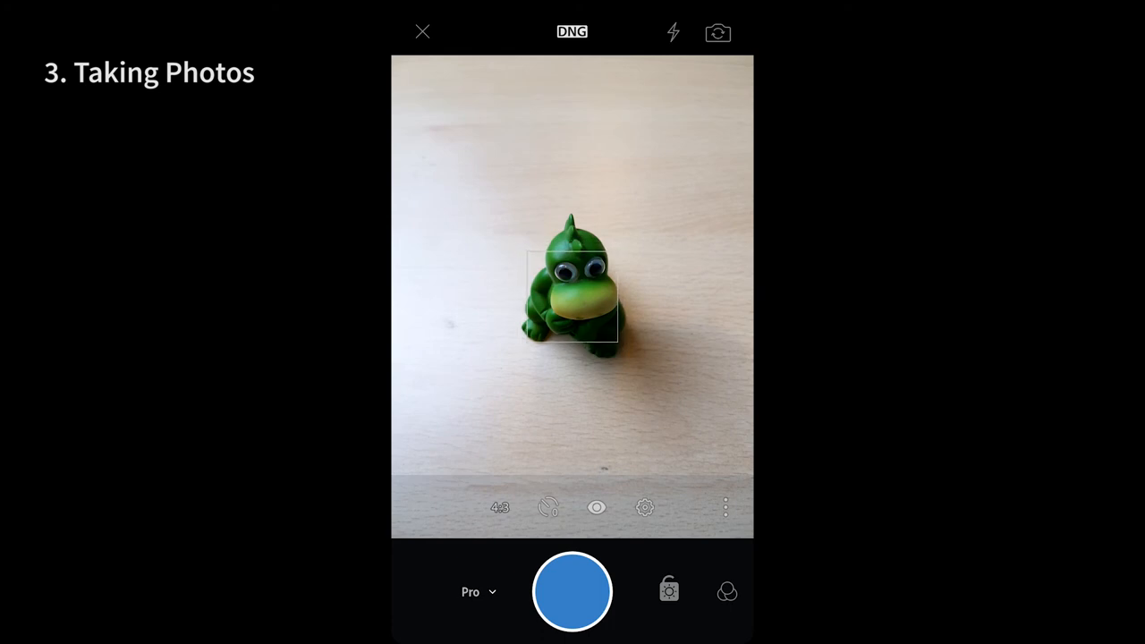
Step: Check the 4:3 crop ratio, then enable the Thirds grid and Level indicator overlays
{"action": "left_click", "coordinate": [499, 507]}
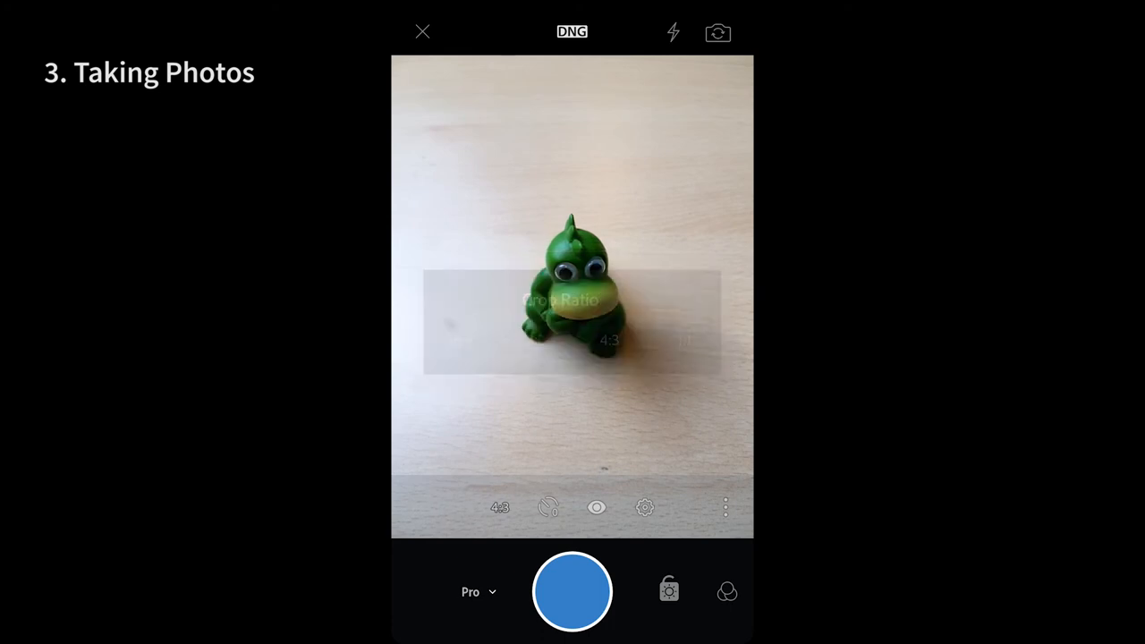
{"action": "left_click", "coordinate": [549, 507]}
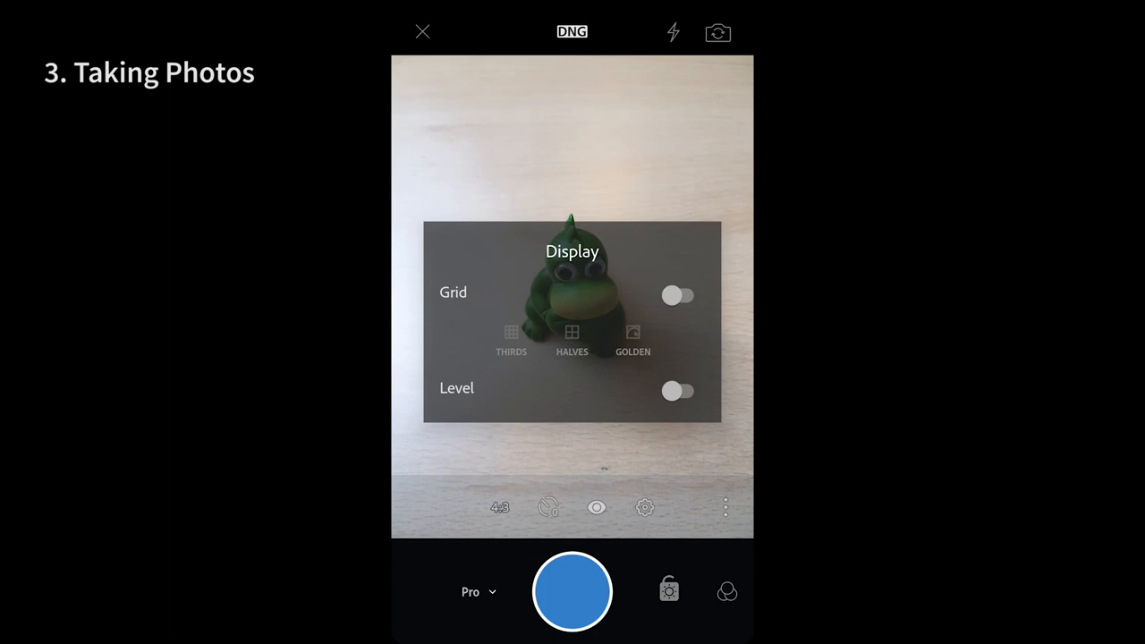
{"action": "left_click", "coordinate": [678, 295]}
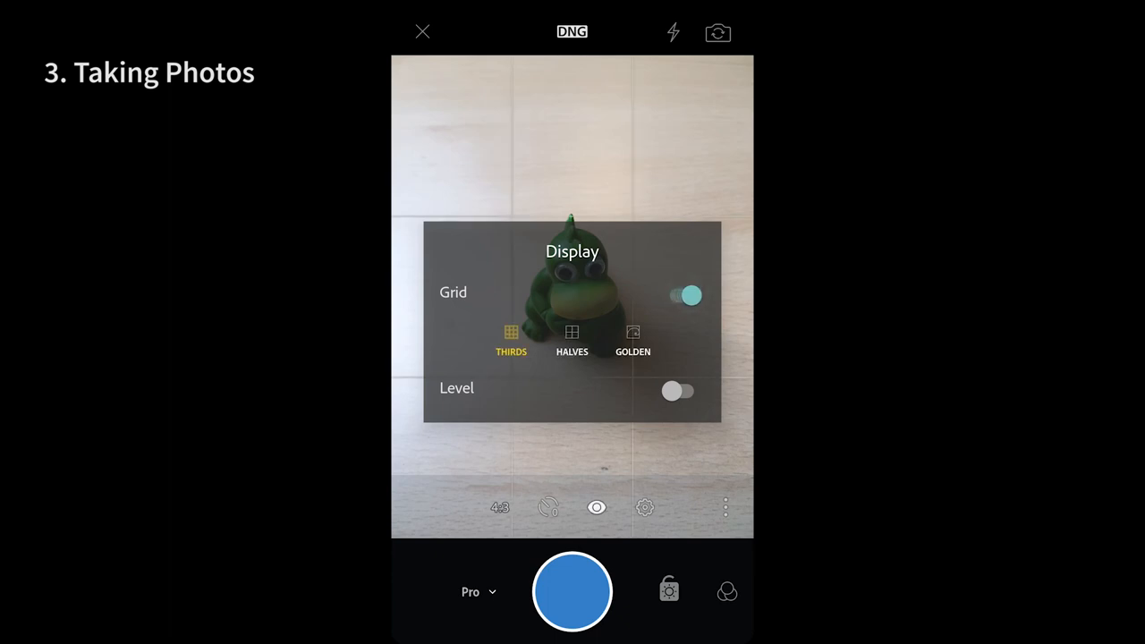
{"action": "left_click", "coordinate": [680, 391]}
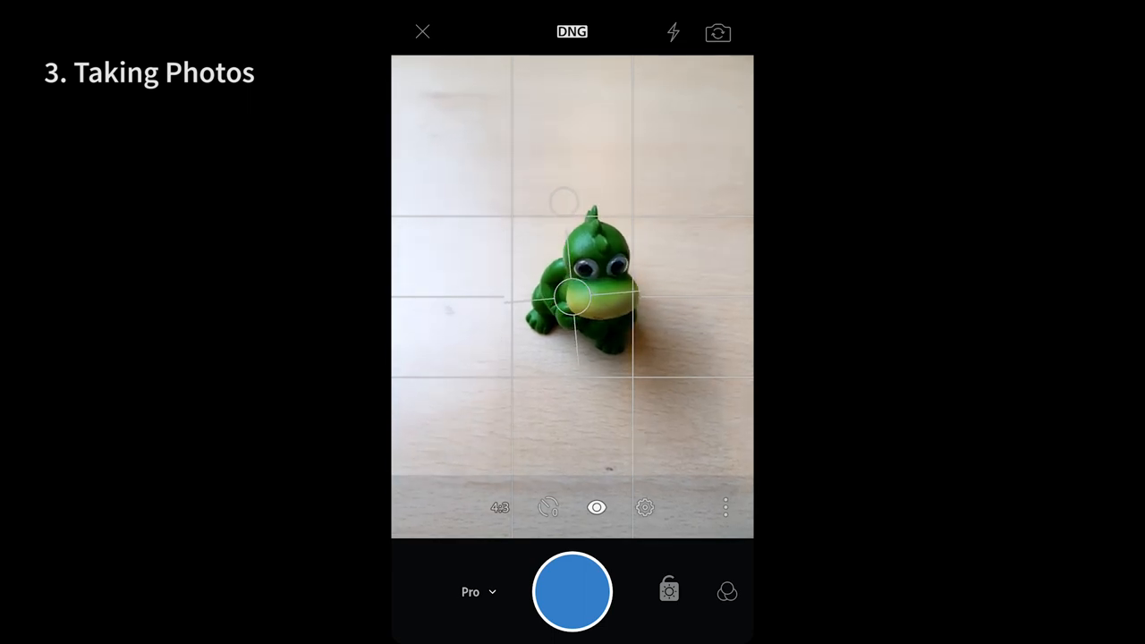
Step: Browse the camera presets, capture a shot of the green toy, and close the camera back to collections
{"action": "left_click", "coordinate": [645, 507]}
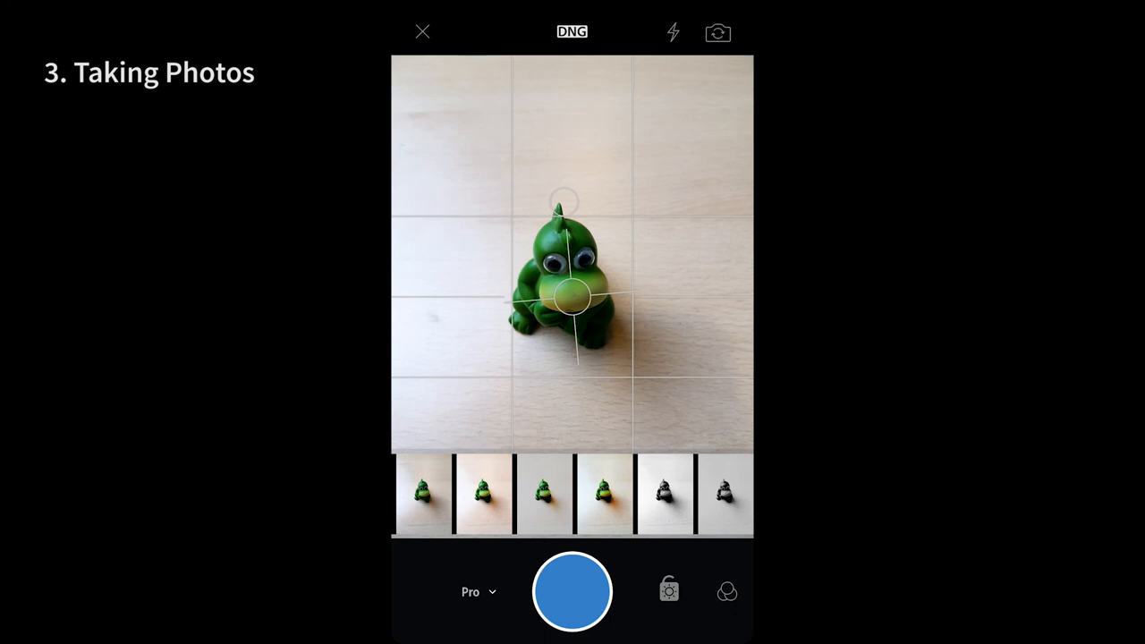
{"action": "left_click", "coordinate": [727, 590]}
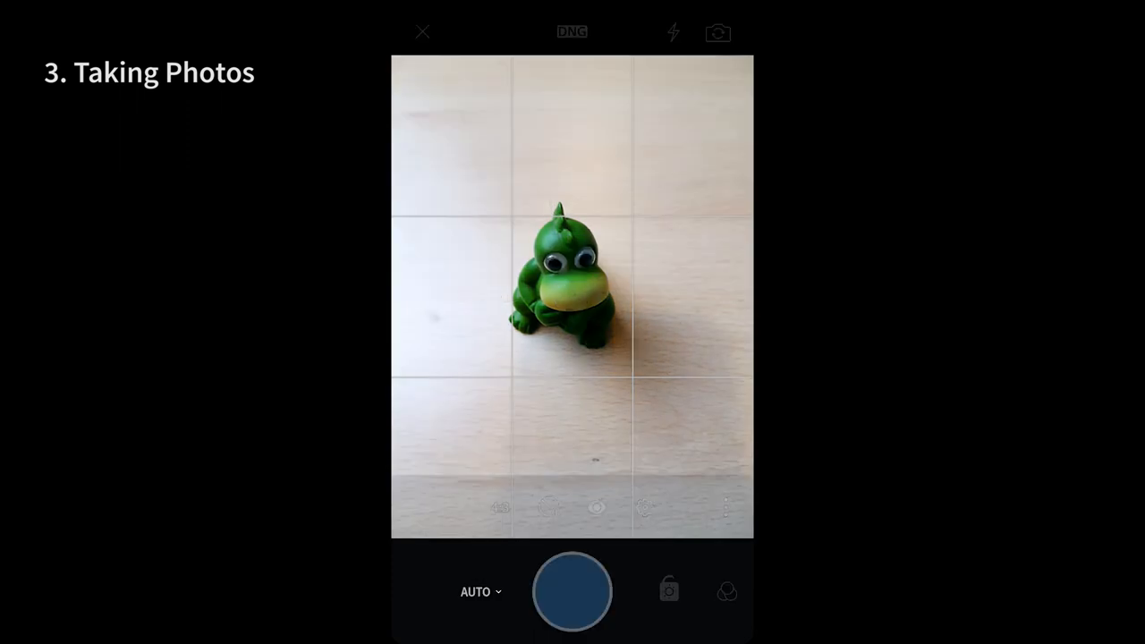
{"action": "left_click", "coordinate": [572, 592]}
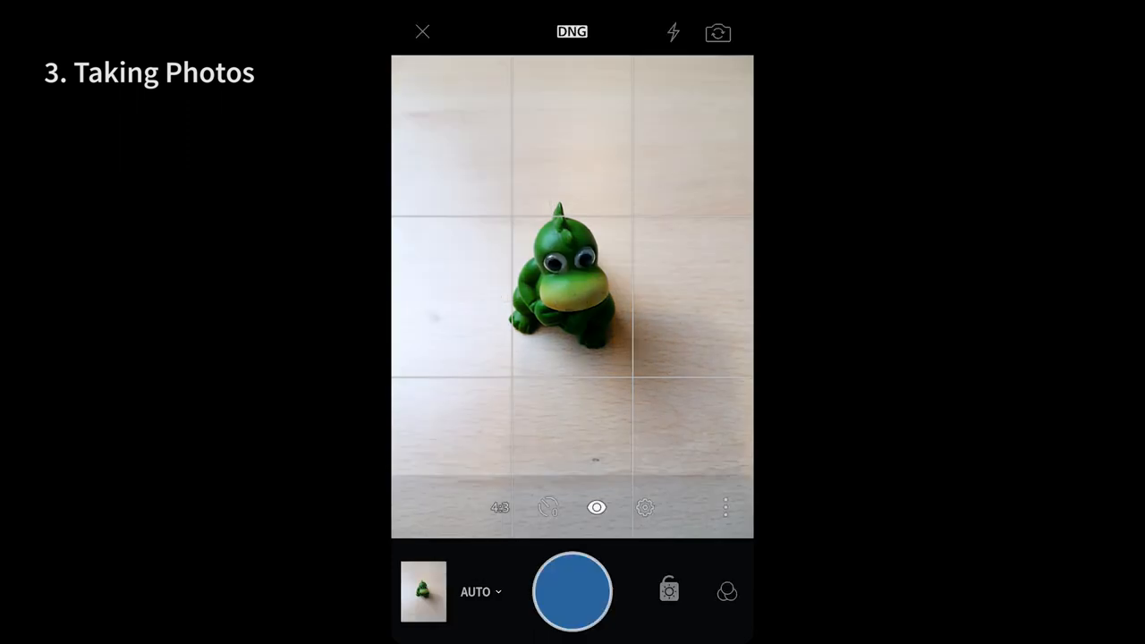
{"action": "left_click", "coordinate": [421, 32]}
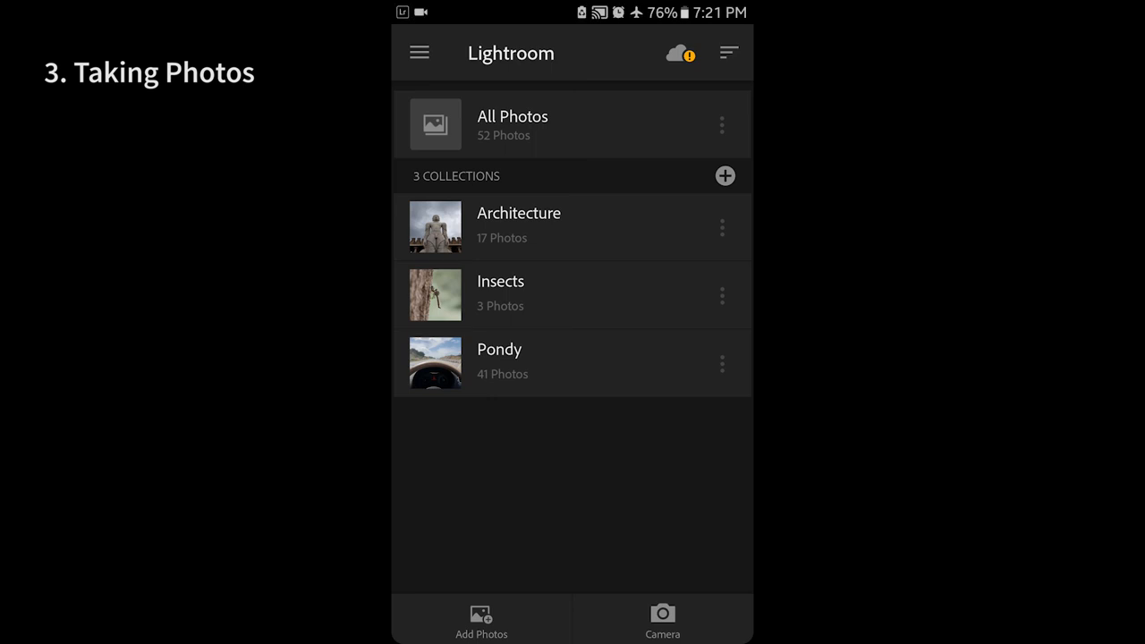